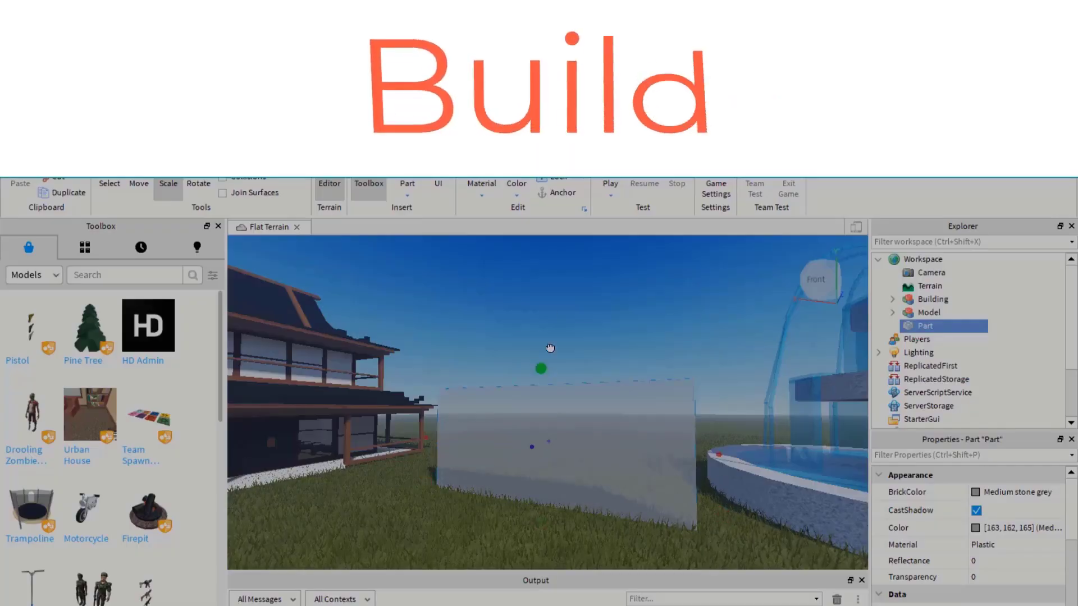
# Show the All Templates gallery on Roblox Studio's New page.
pyautogui.click(607, 183)
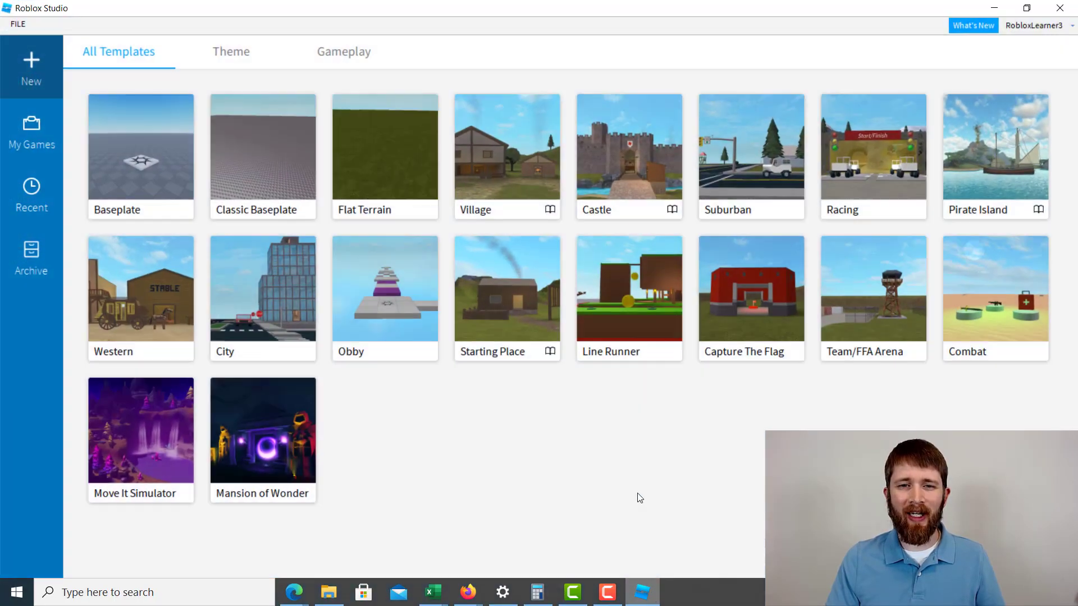
pyautogui.moveTo(371, 170)
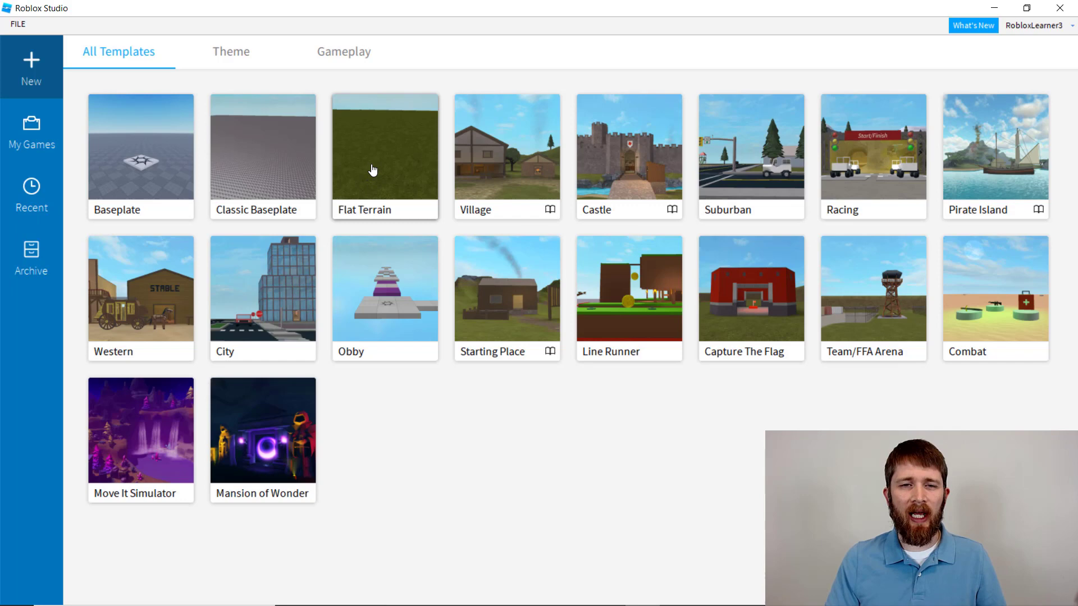
# Start a Flat Terrain place and scale a new part into a wide, tall sign panel.
pyautogui.click(384, 148)
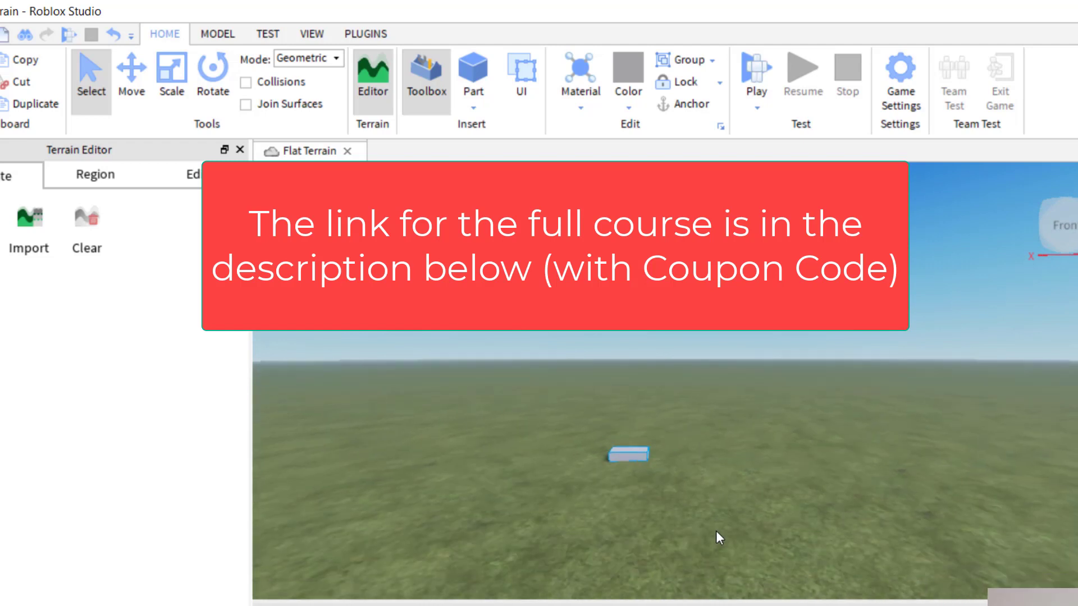
pyautogui.click(172, 71)
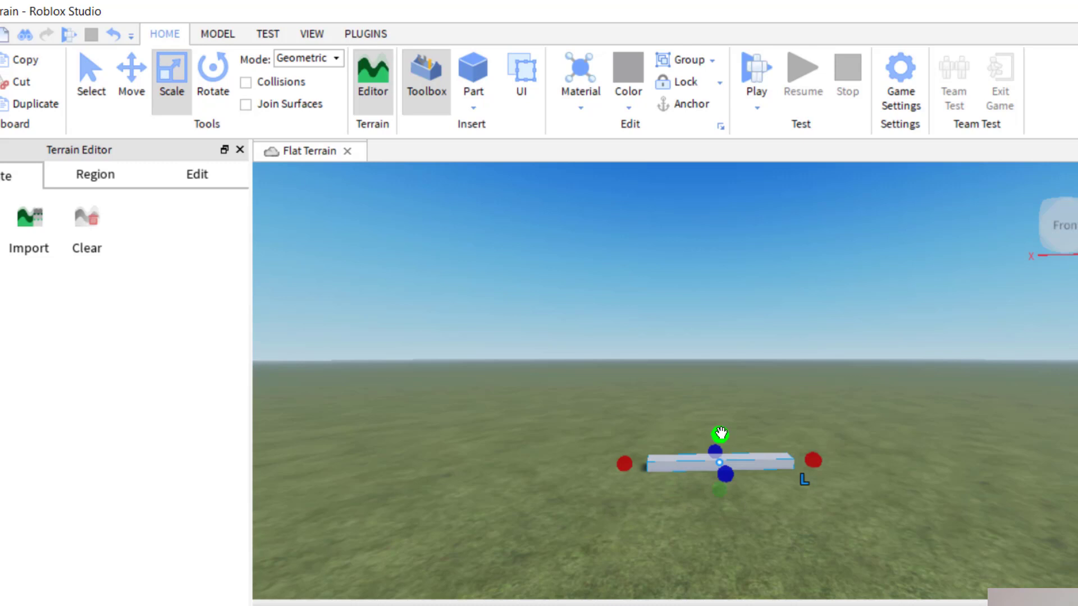
pyautogui.moveTo(719, 433); pyautogui.dragTo(719, 358)
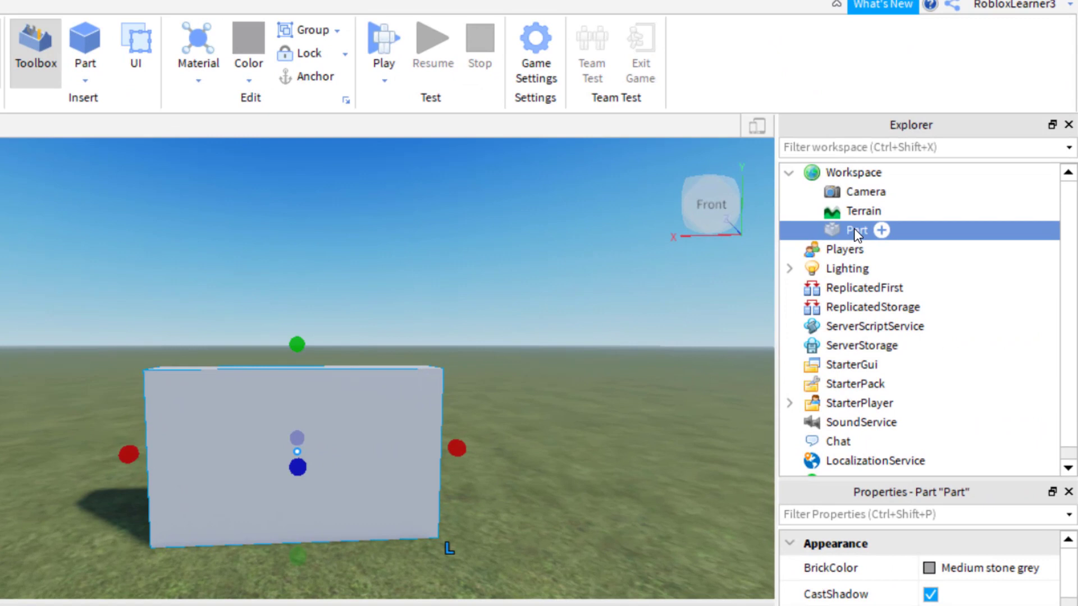
# Rename the part to 'Sign' and set it Anchored.
pyautogui.doubleClick(857, 229)
pyautogui.write('Sign')
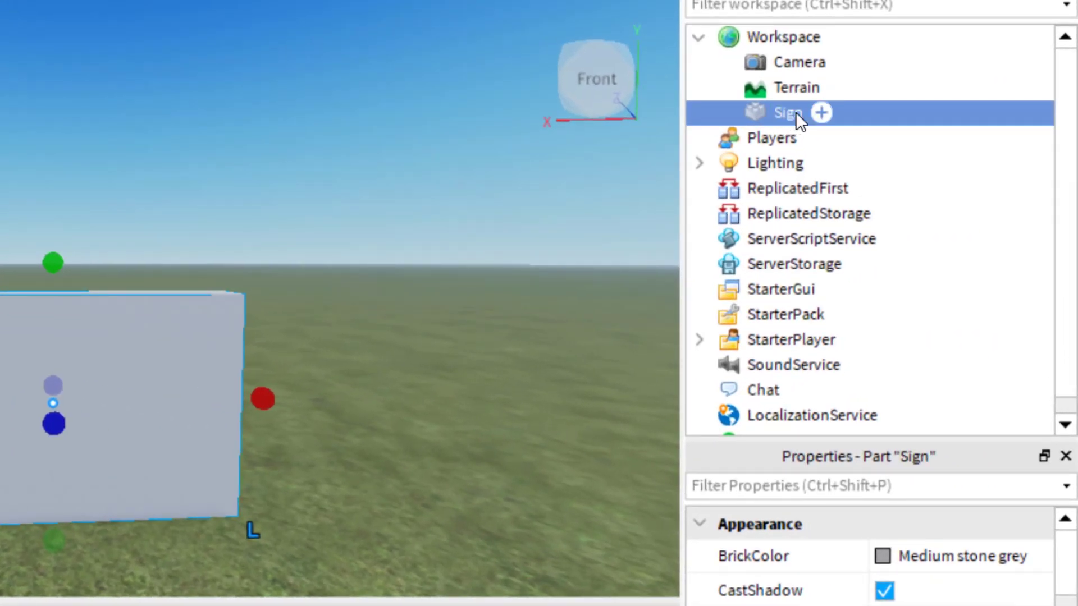
pyautogui.moveTo(797, 129)
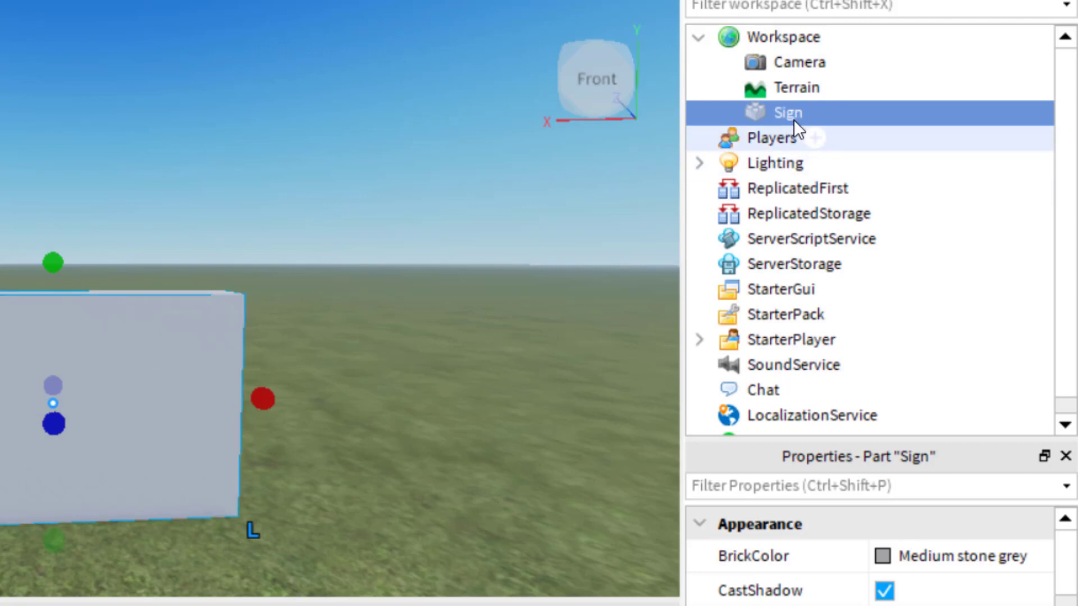
pyautogui.moveTo(824, 151)
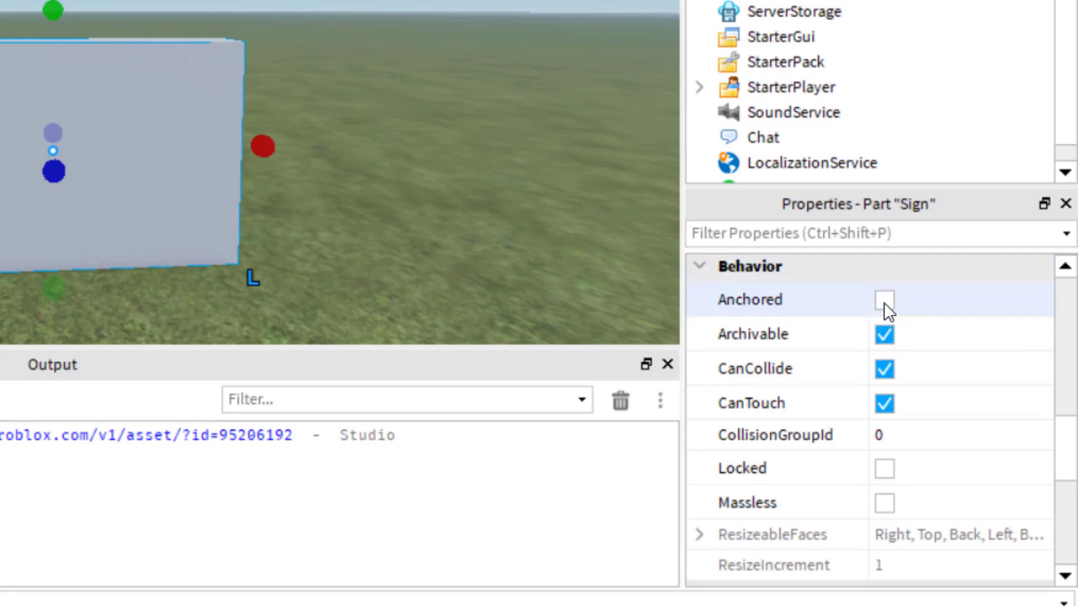
pyautogui.click(884, 300)
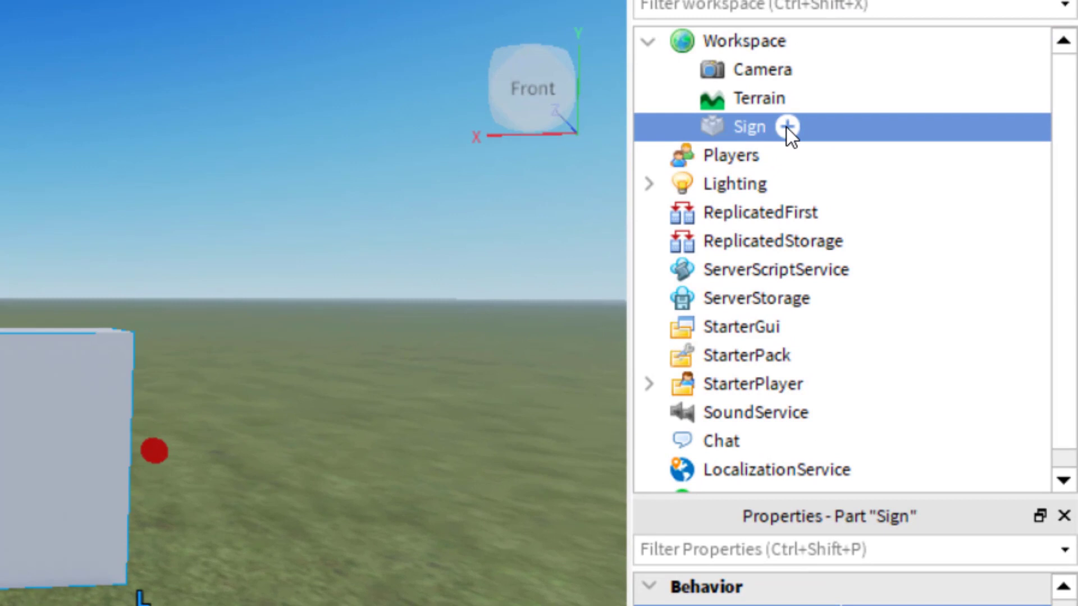
# Add a SurfaceGui to Sign, then insert a TextLabel into it via the 'tex' search.
pyautogui.click(787, 127)
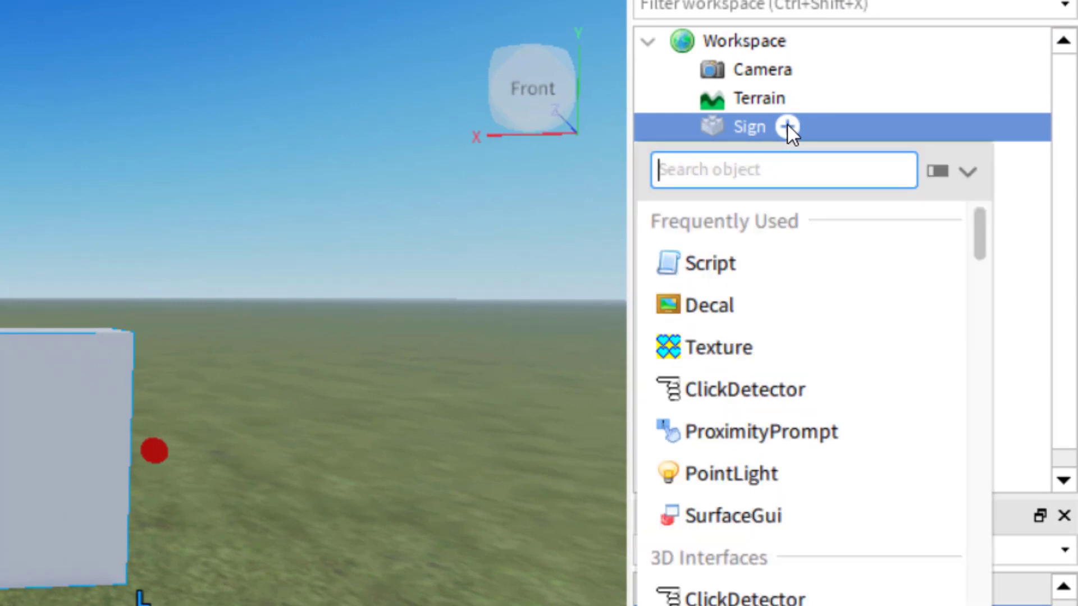
pyautogui.click(732, 515)
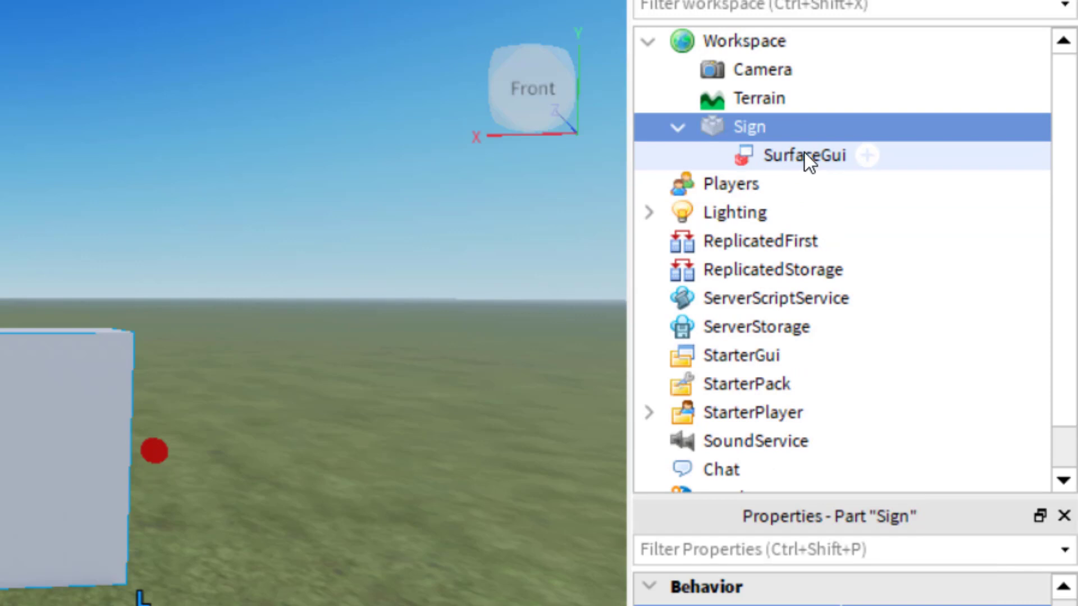
pyautogui.click(805, 155)
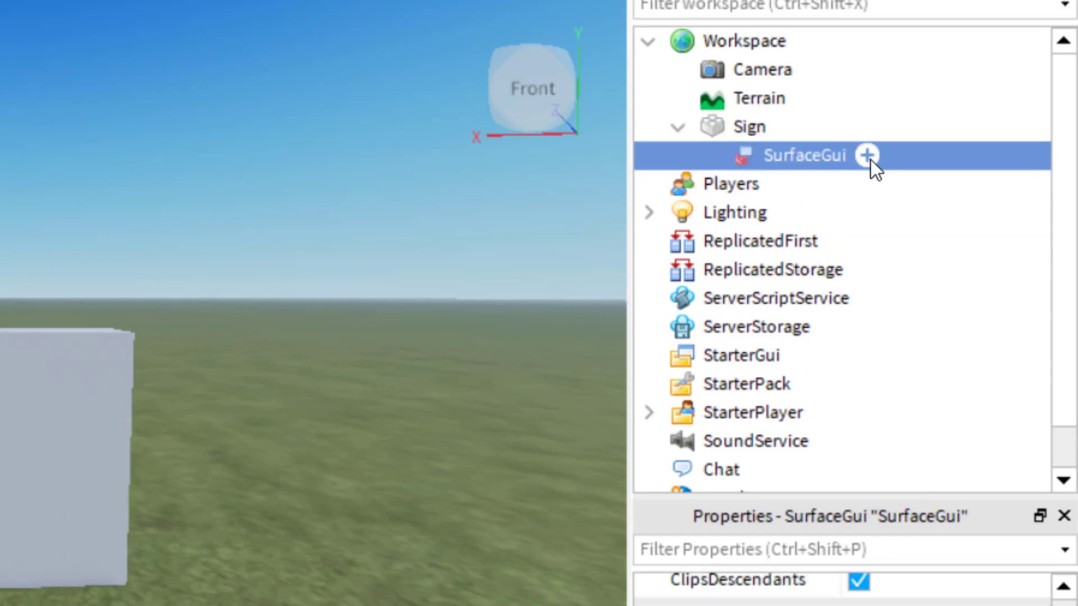
pyautogui.click(866, 155)
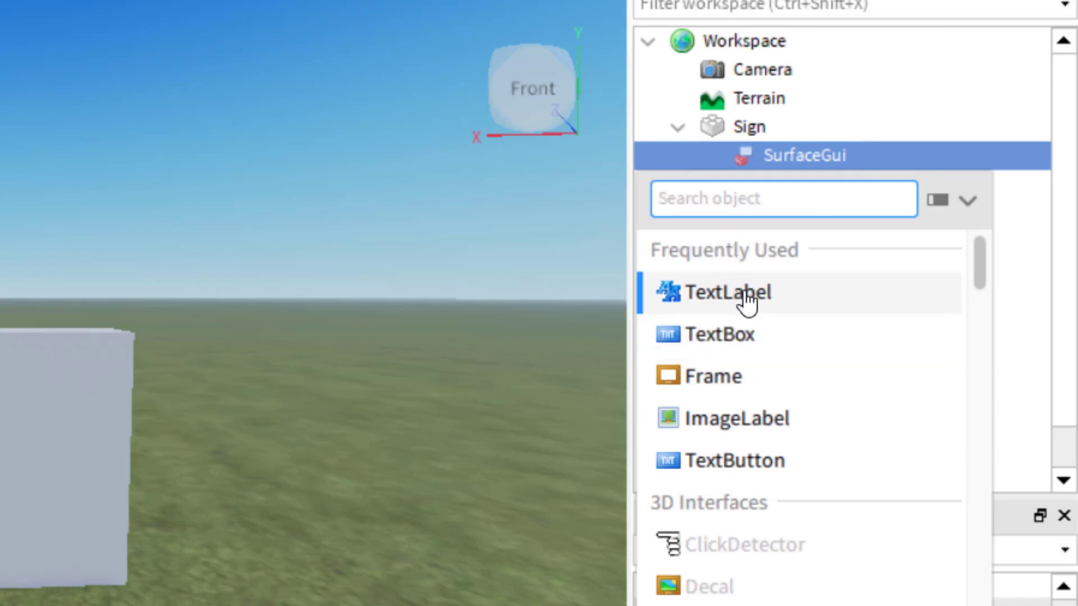
pyautogui.write('tex')
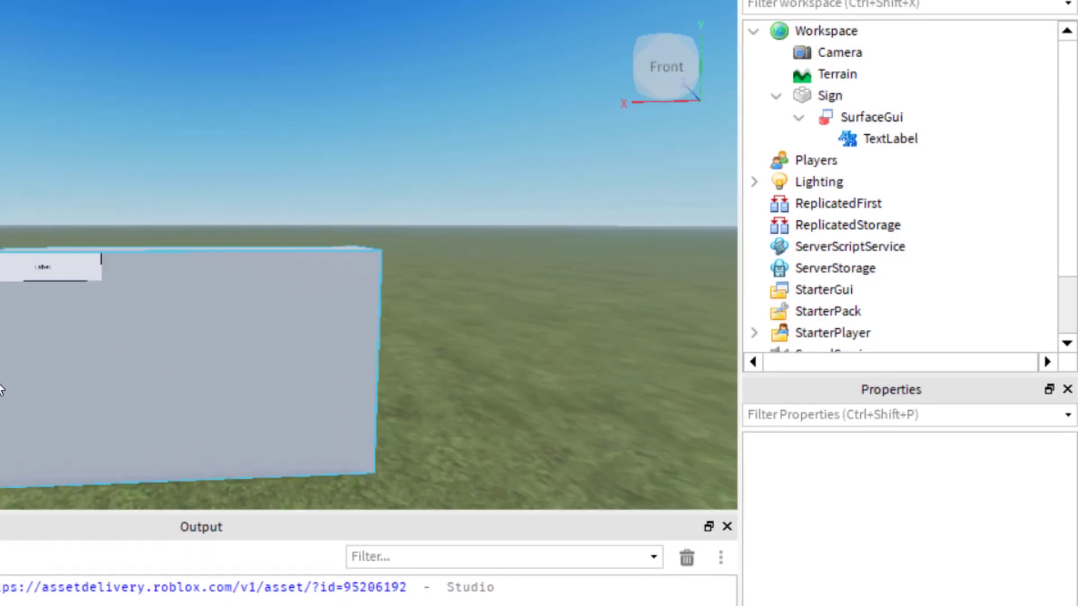
# Set the TextLabel Size to {0,300},{0,150}.
pyautogui.click(829, 95)
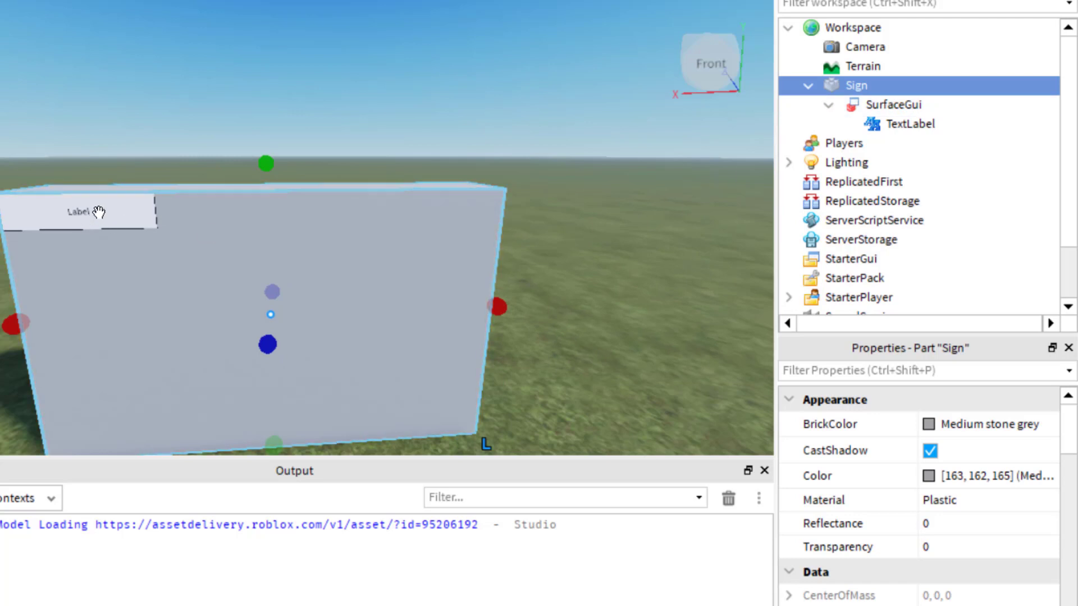
pyautogui.moveTo(669, 132)
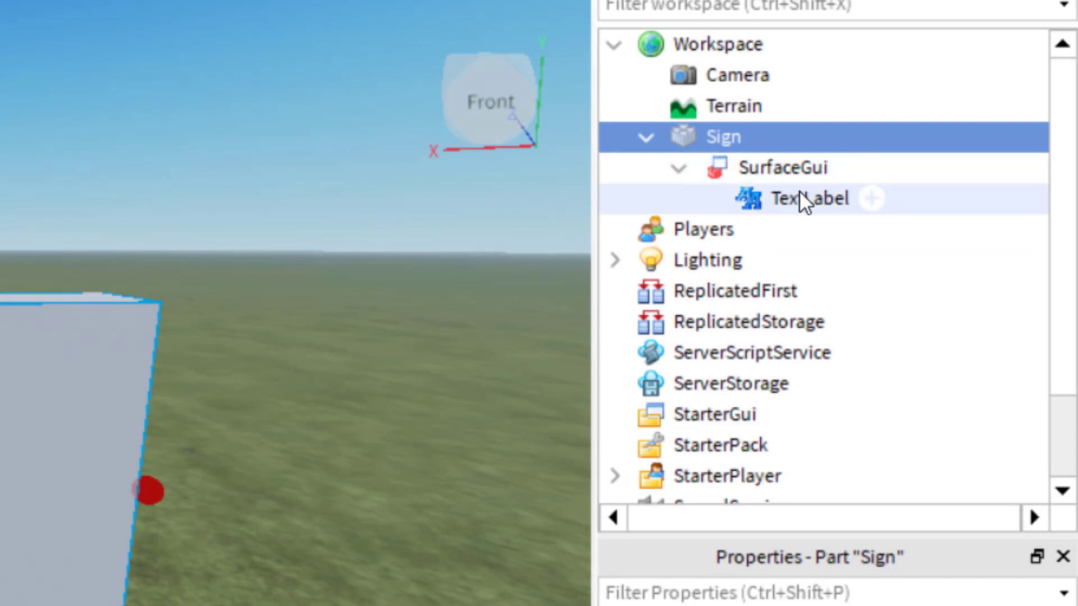
pyautogui.moveTo(804, 211)
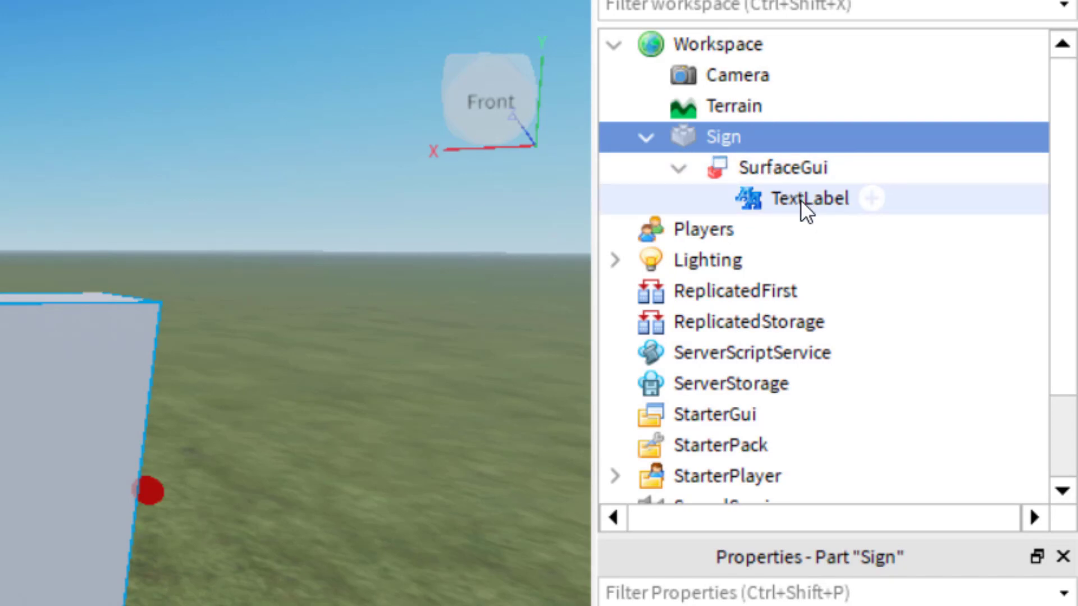
pyautogui.click(809, 198)
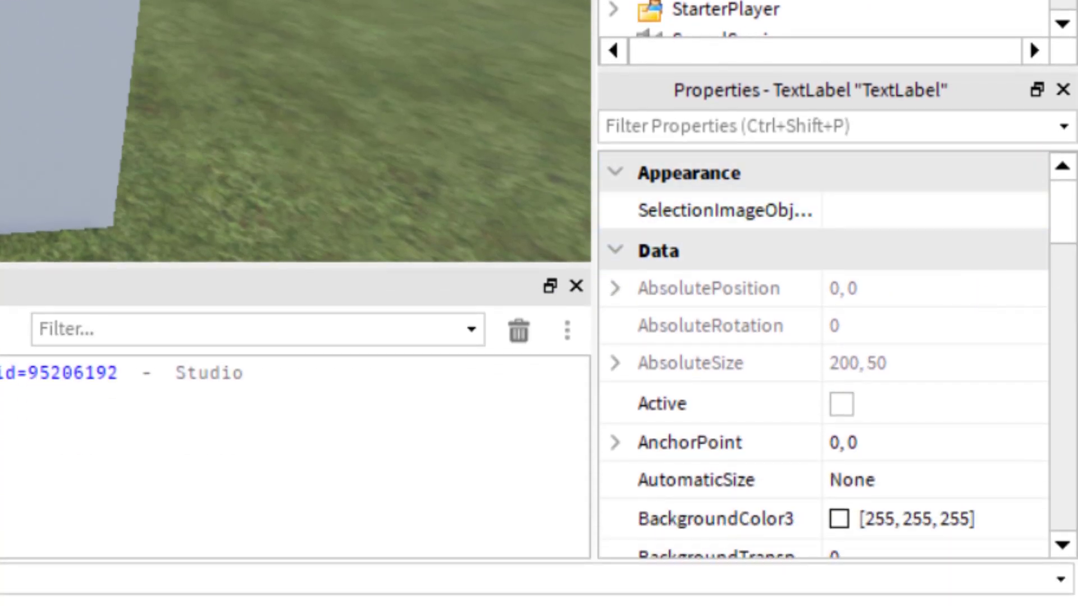
pyautogui.scroll(-3)
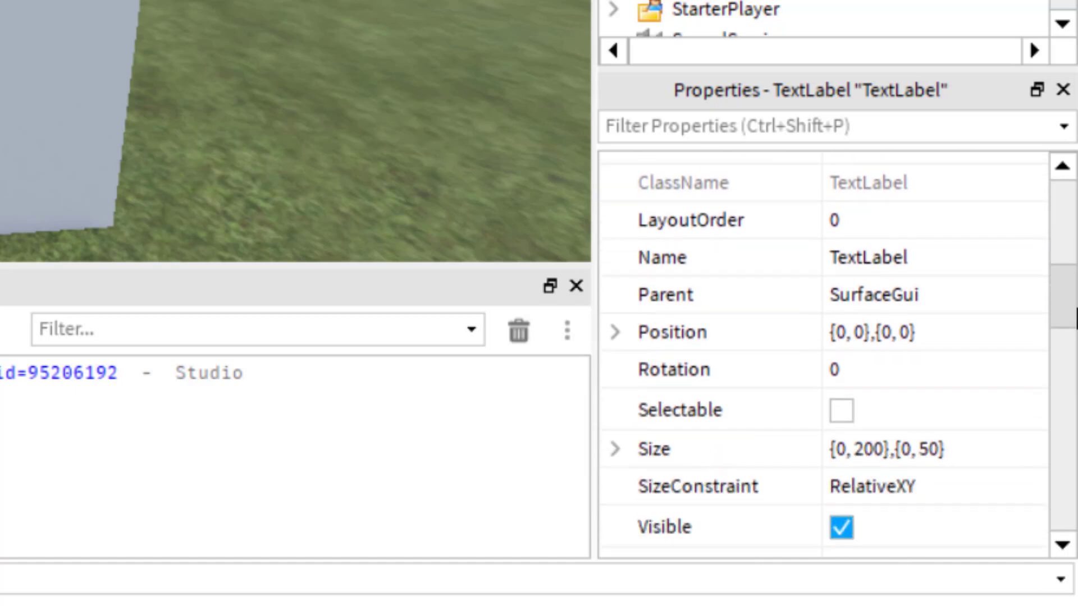
pyautogui.scroll(-3)
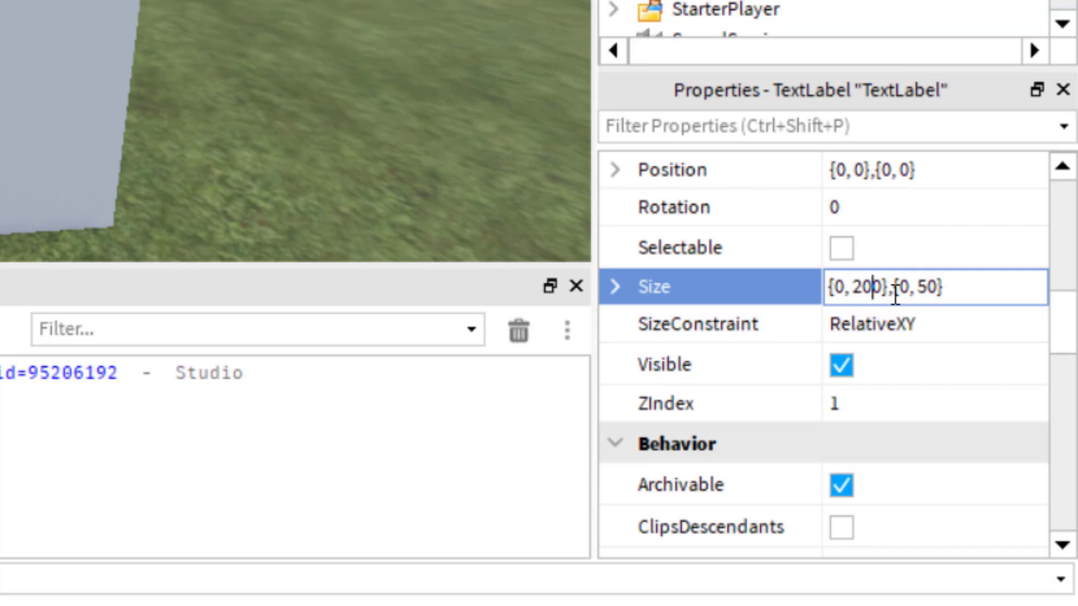
pyautogui.write('300')
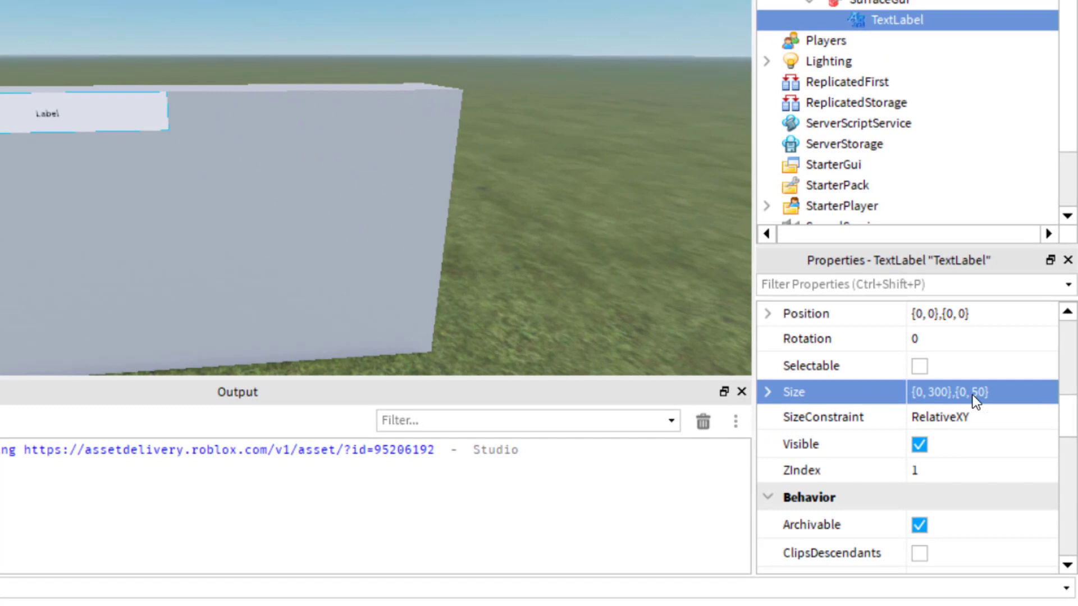
pyautogui.click(976, 392)
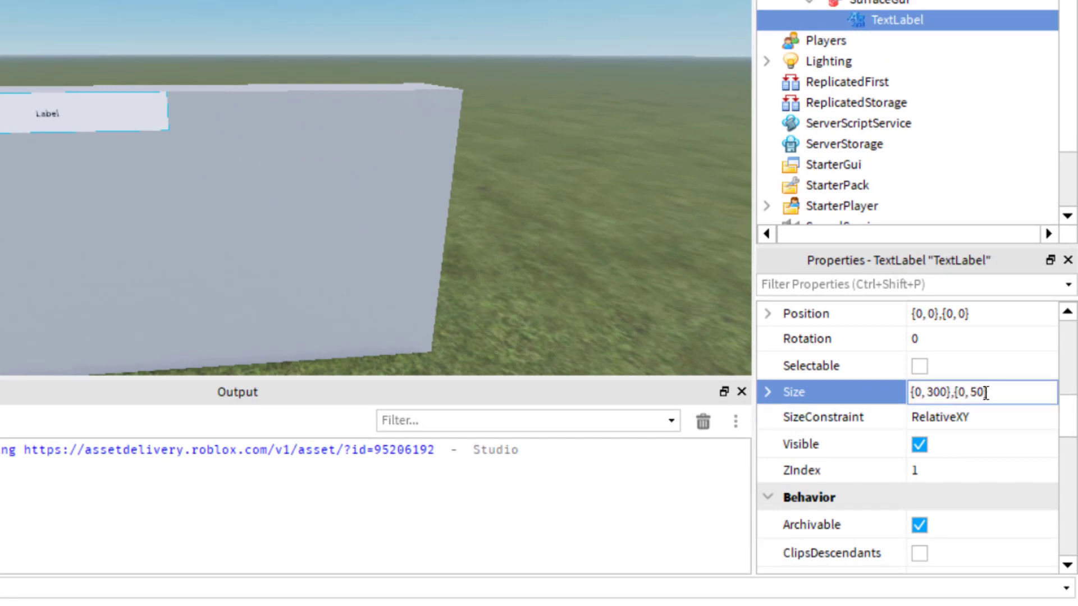
pyautogui.write('150')
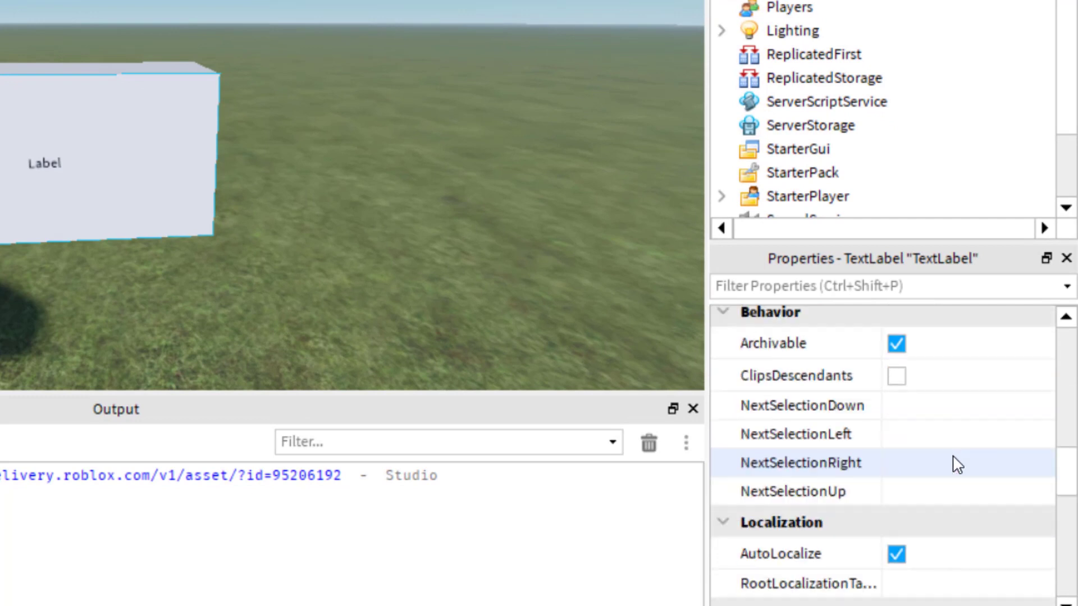
# Raise the label's TextSize from 14 to 43.
pyautogui.scroll(-3)
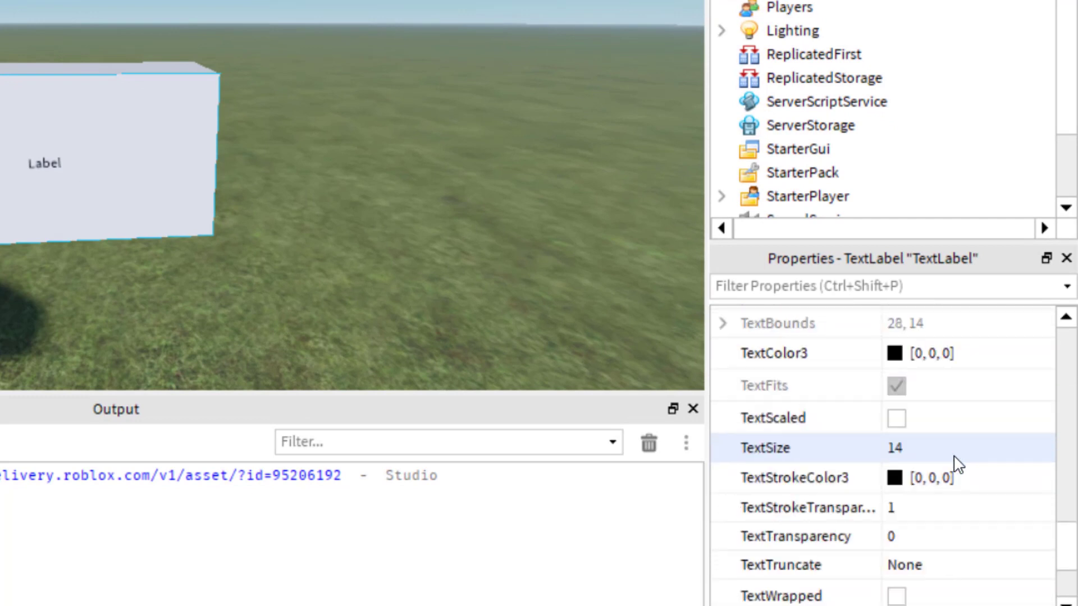
pyautogui.moveTo(915, 456)
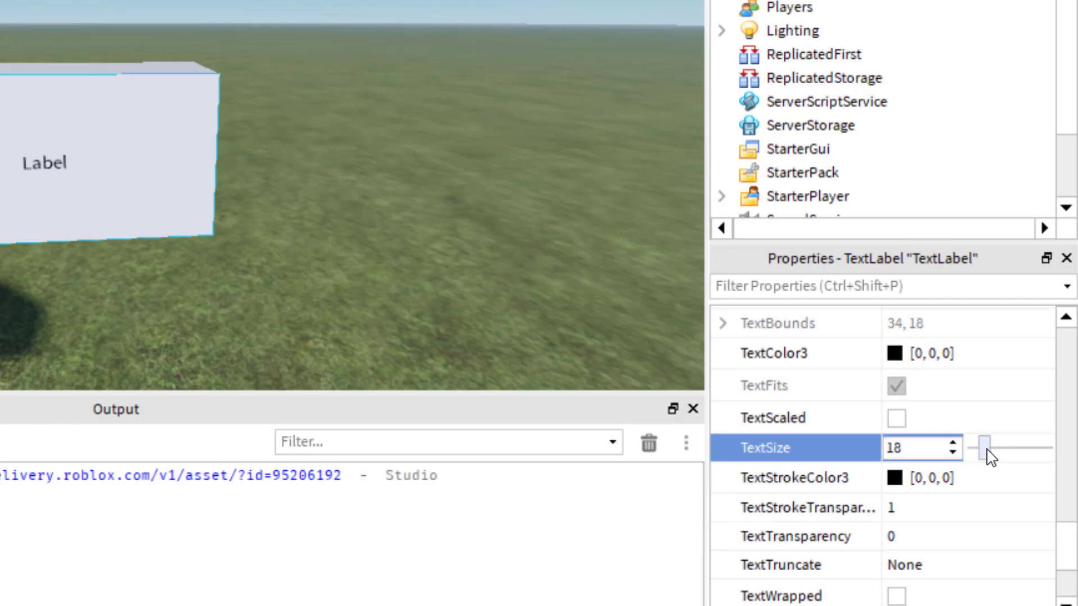
pyautogui.moveTo(1007, 448); pyautogui.dragTo(1024, 448)
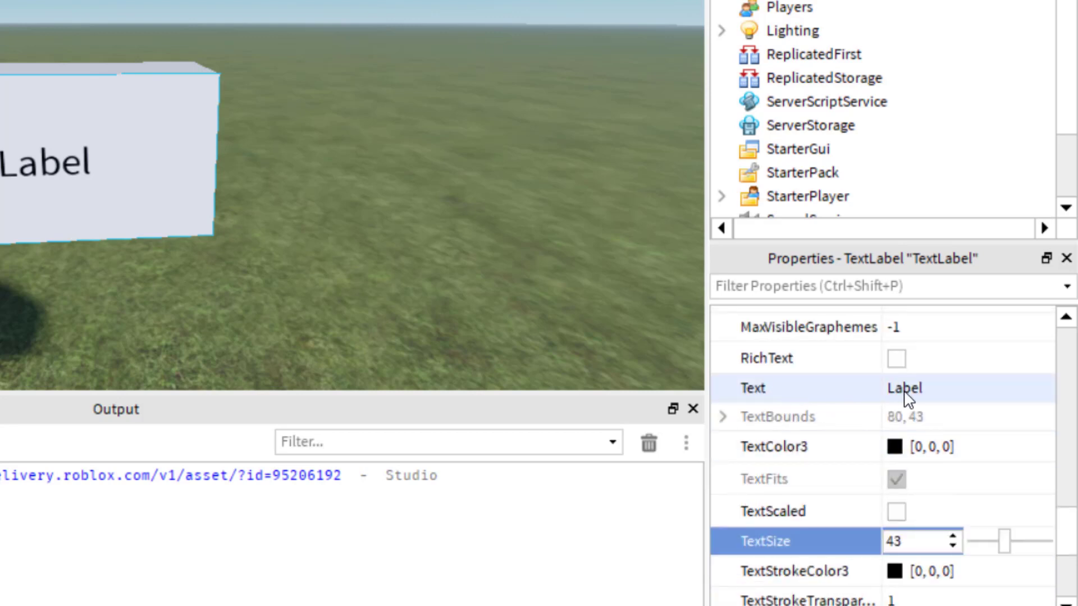
pyautogui.click(904, 387)
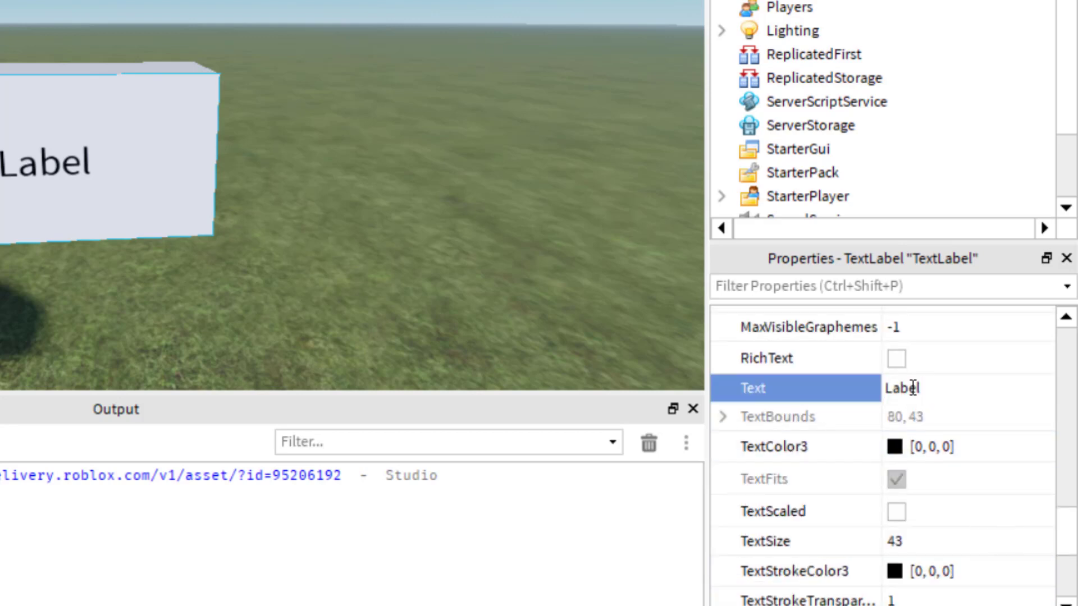
# Replace the label text 'Label' with 'Sign for Your Game'.
pyautogui.doubleClick(902, 388)
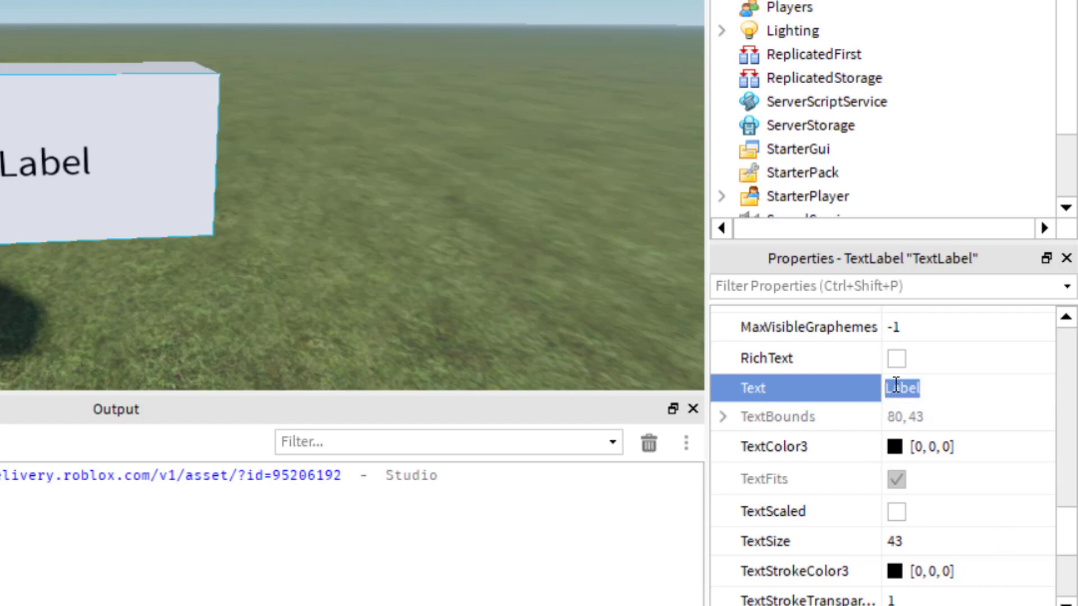
pyautogui.write('s')
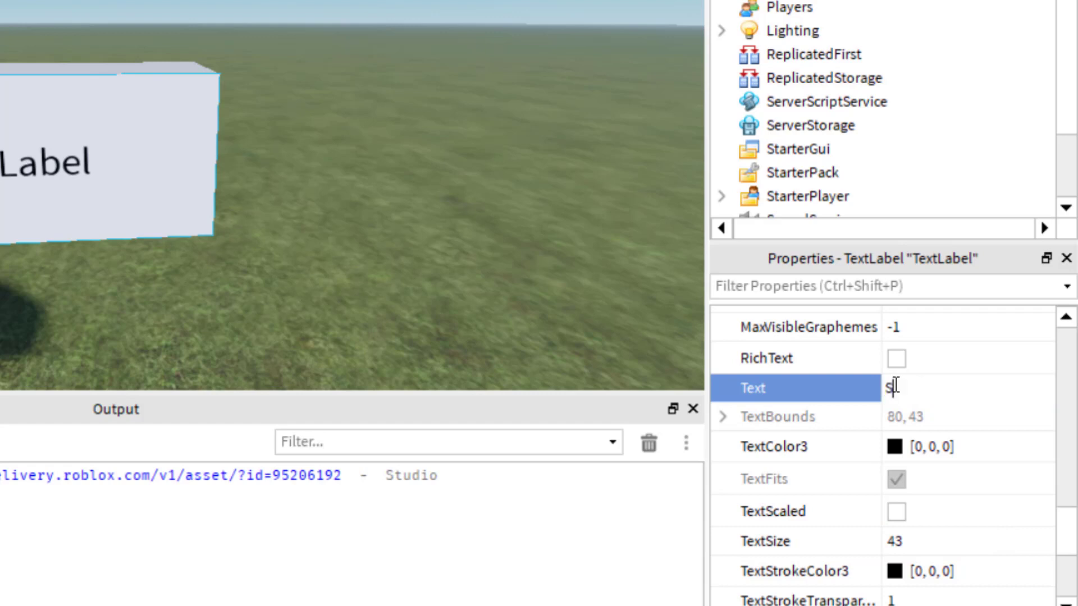
pyautogui.write('ign for Your Game')
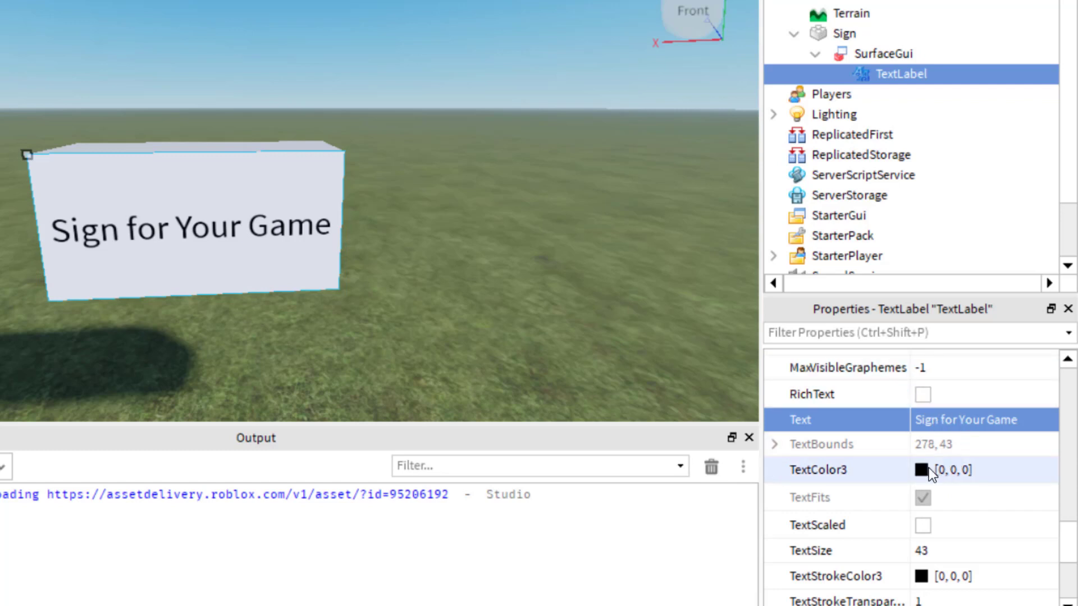
# Set TextColor3 to dark red (170, 0, 0) in the Select Color dialog.
pyautogui.click(921, 470)
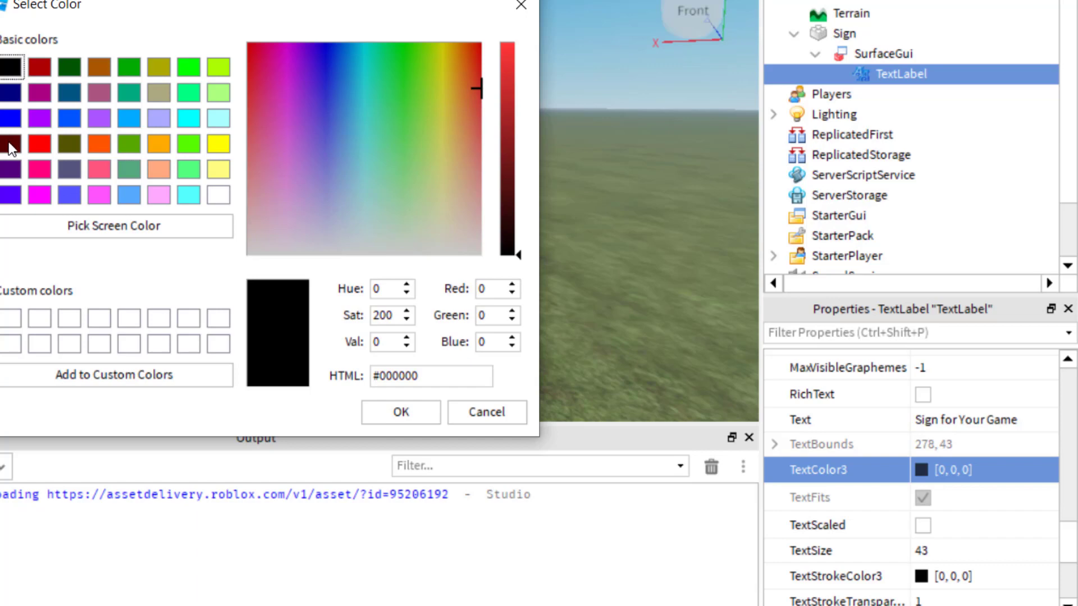
pyautogui.click(39, 143)
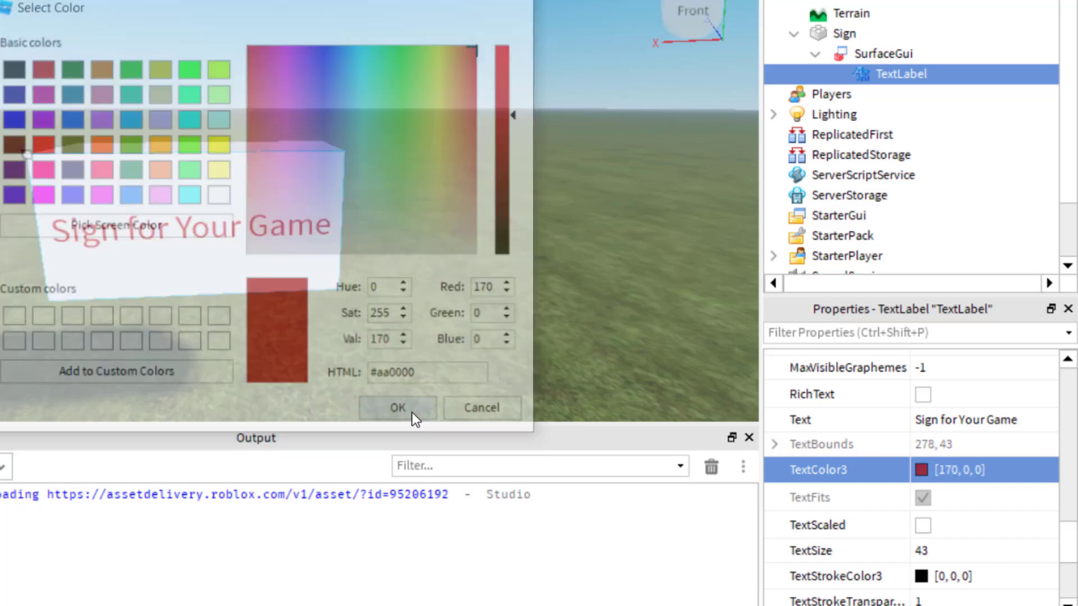
pyautogui.click(397, 408)
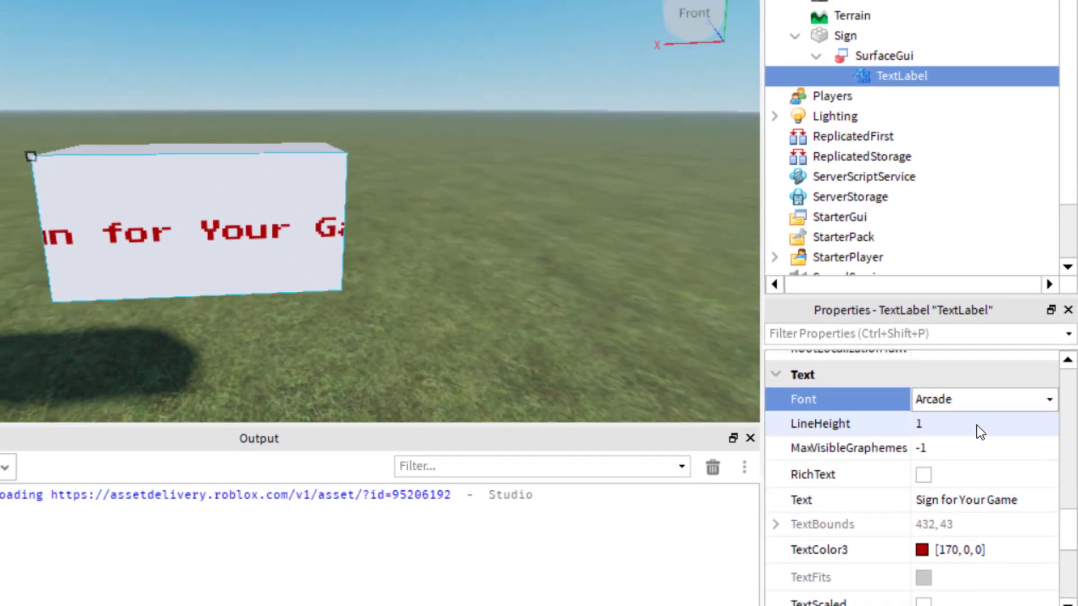
# Enlarge TextSize so the text fills two lines and settle LineHeight at 0.9.
pyautogui.scroll(-3)
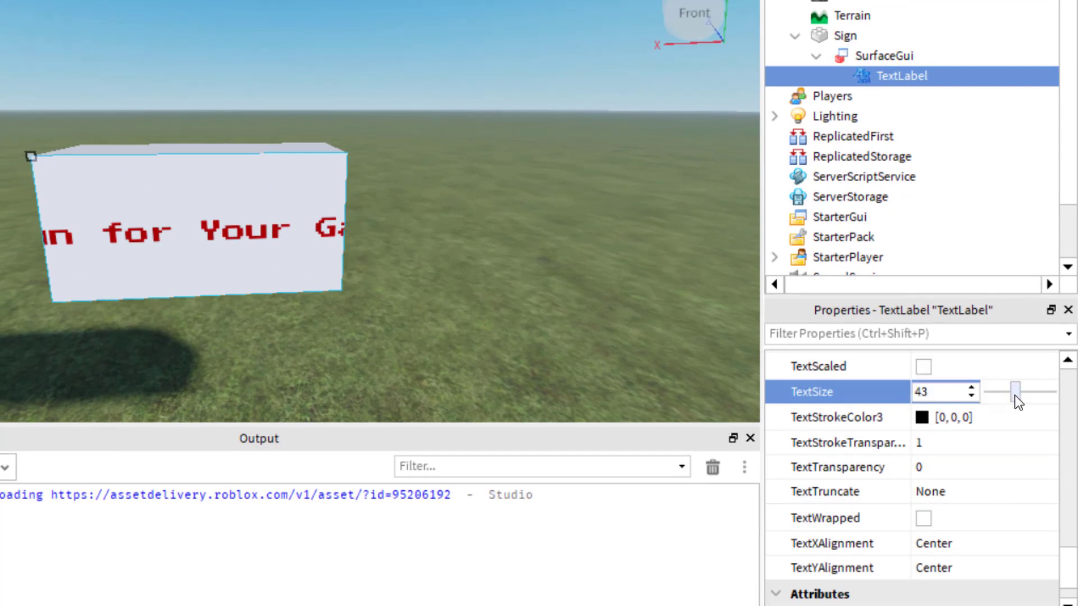
pyautogui.moveTo(1017, 392); pyautogui.dragTo(1007, 392)
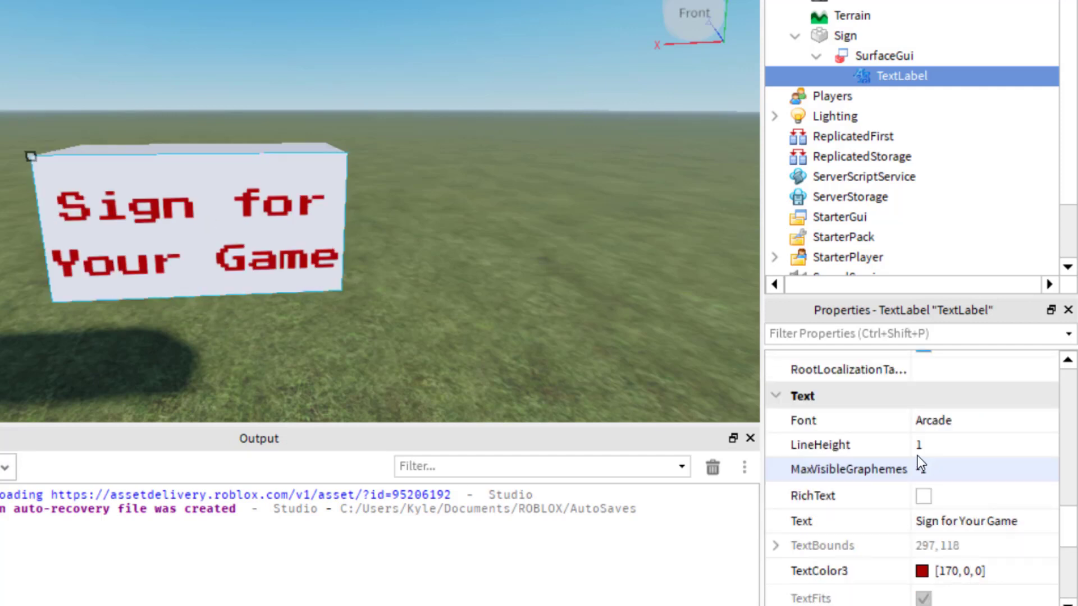
pyautogui.moveTo(999, 434); pyautogui.dragTo(999, 434)
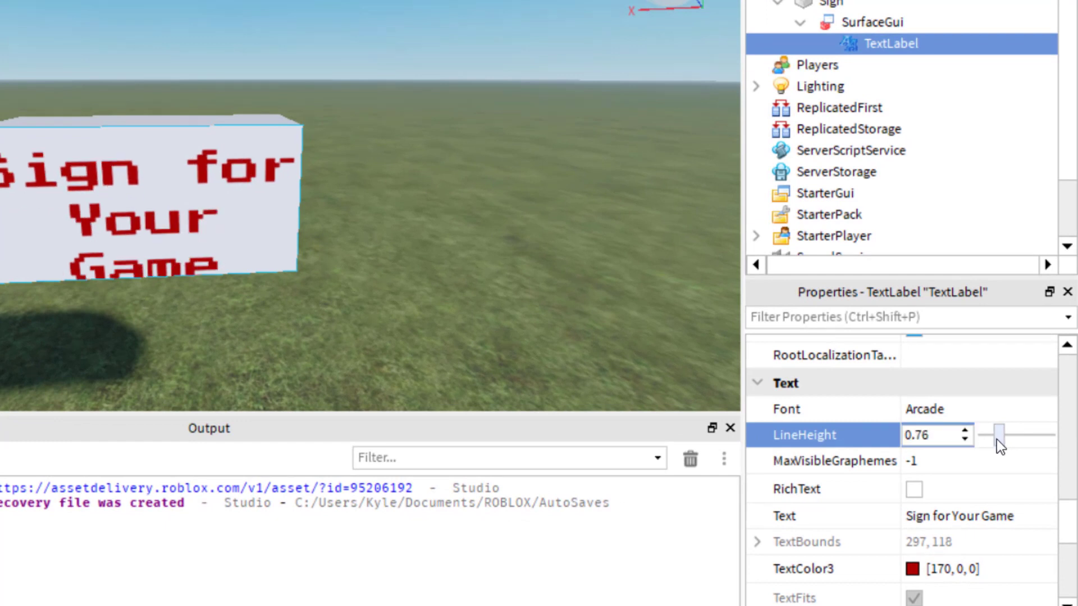
pyautogui.moveTo(992, 434); pyautogui.dragTo(1004, 435)
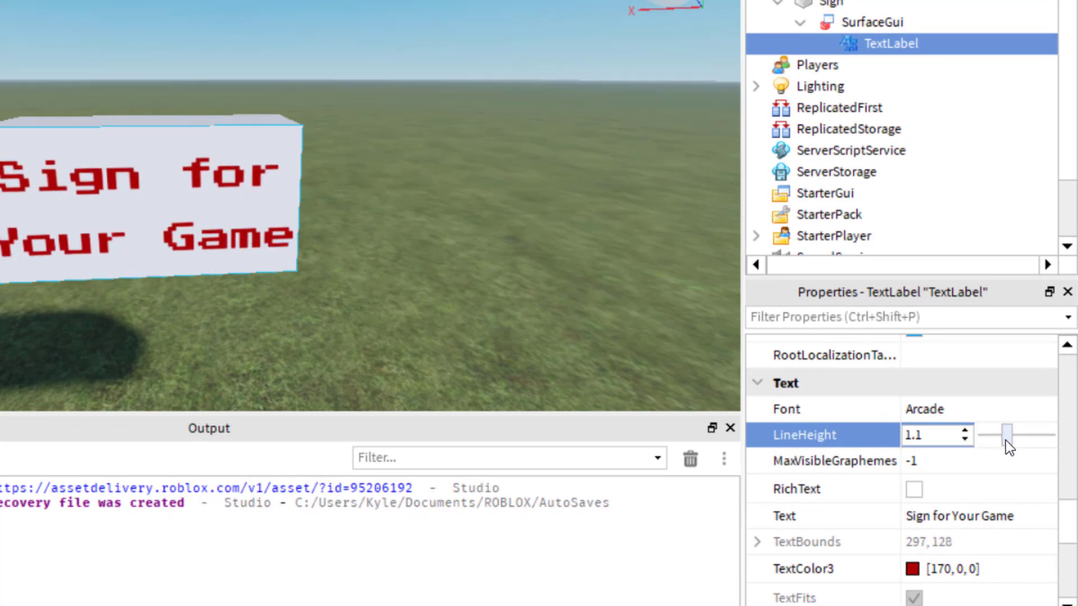
pyautogui.moveTo(1006, 433); pyautogui.dragTo(1017, 433)
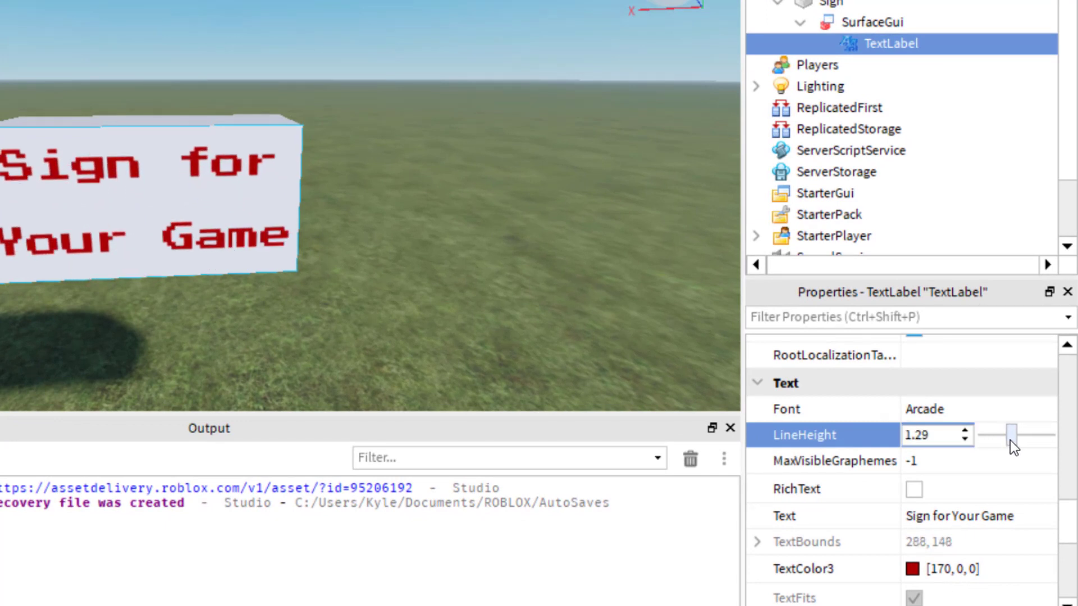
pyautogui.moveTo(1019, 434); pyautogui.dragTo(997, 435)
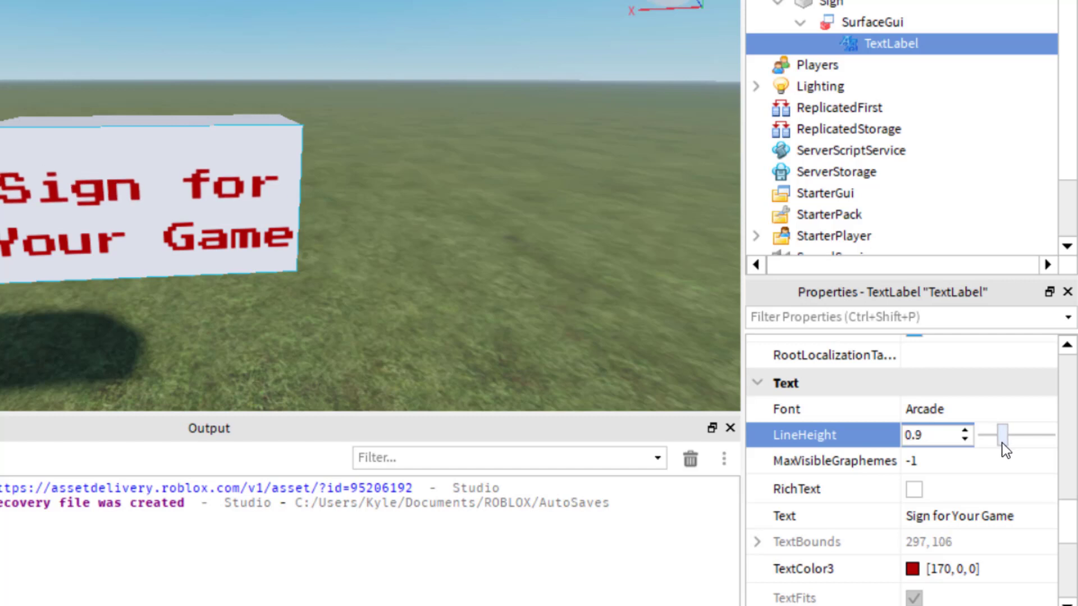
pyautogui.moveTo(1000, 436); pyautogui.dragTo(997, 435)
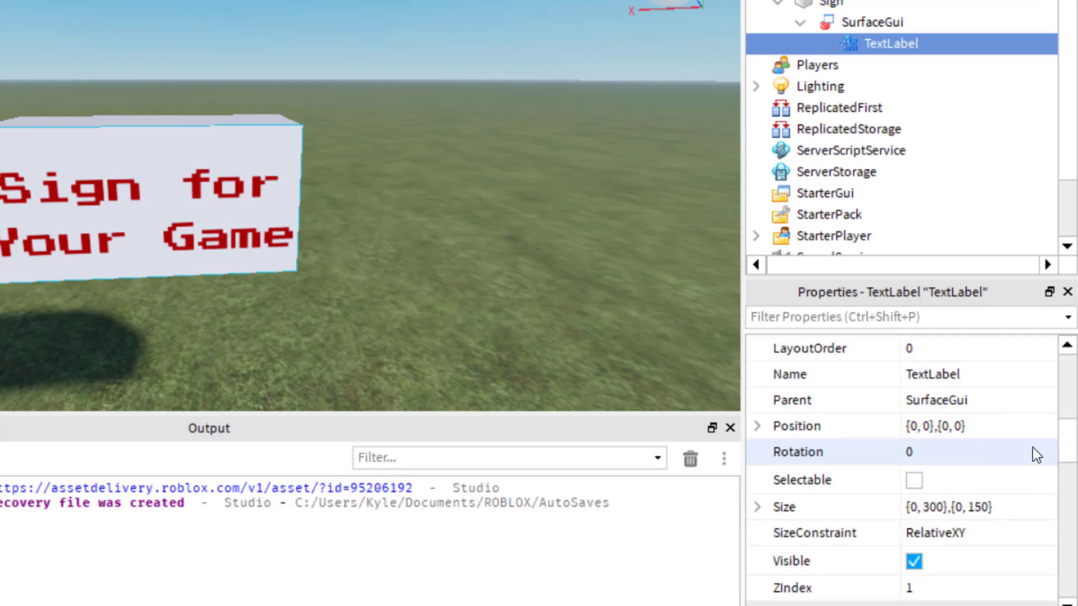
pyautogui.moveTo(603, 239)
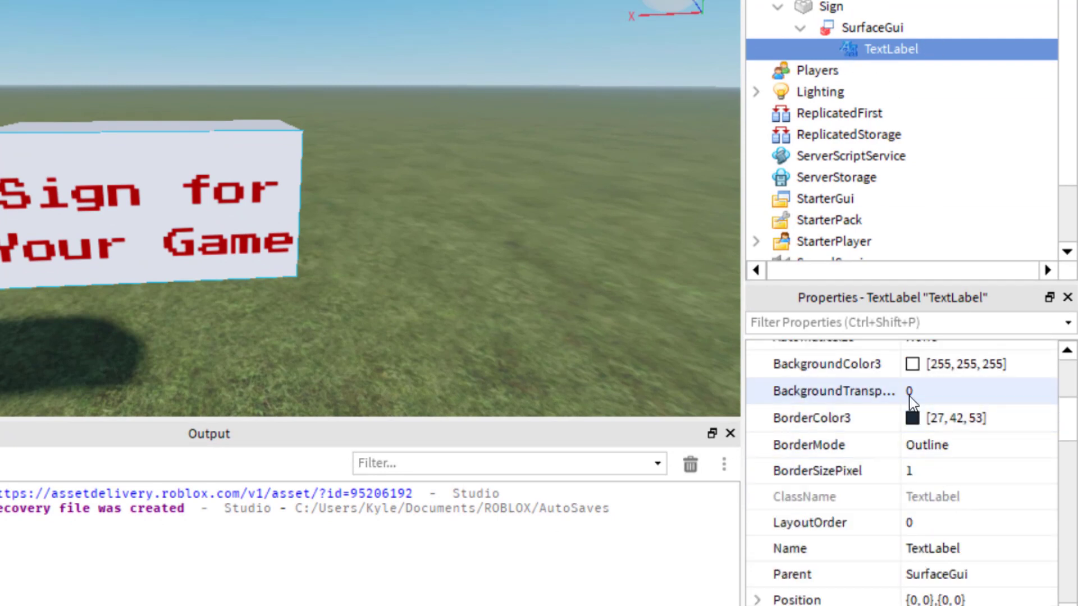
# Drag BackgroundTransparency up so the label's white background becomes see-through.
pyautogui.click(934, 391)
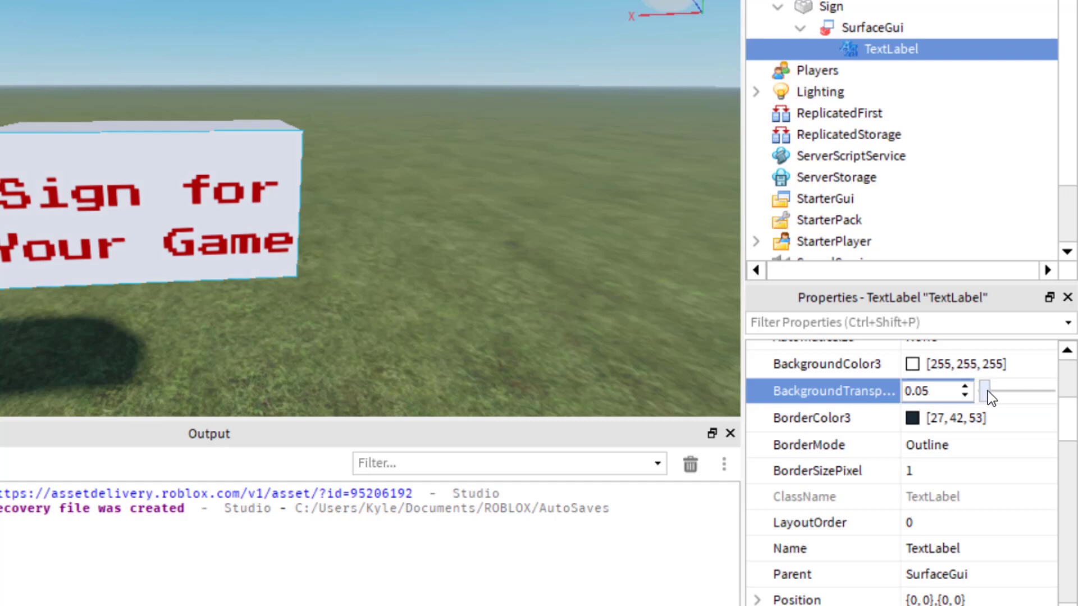
pyautogui.moveTo(997, 391); pyautogui.dragTo(1045, 391)
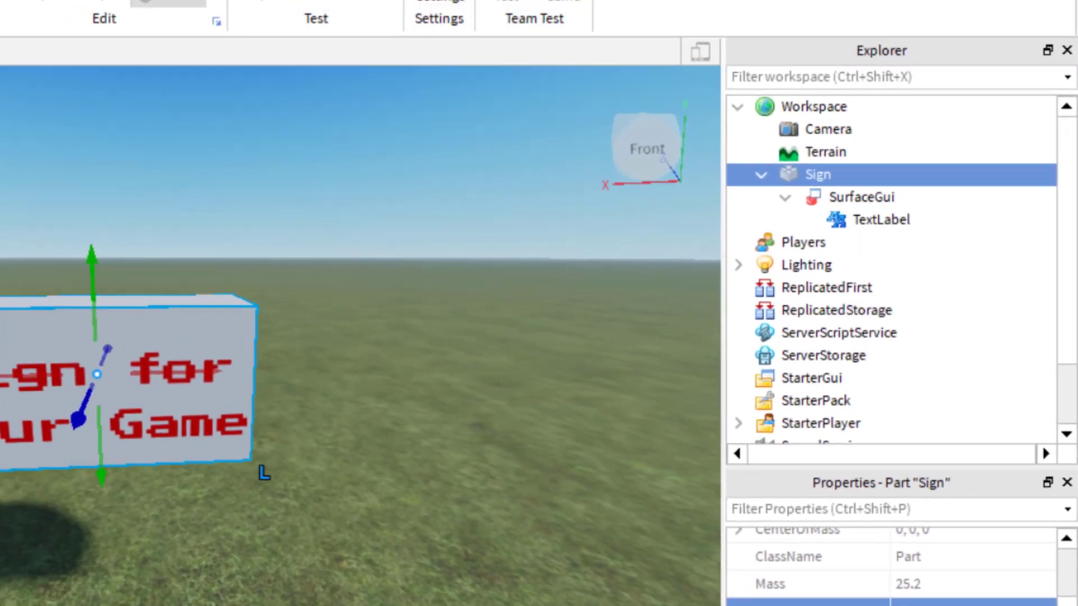
# Give the Sign part the Wood Planks material and a brown colour from the palette.
pyautogui.click(230, 76)
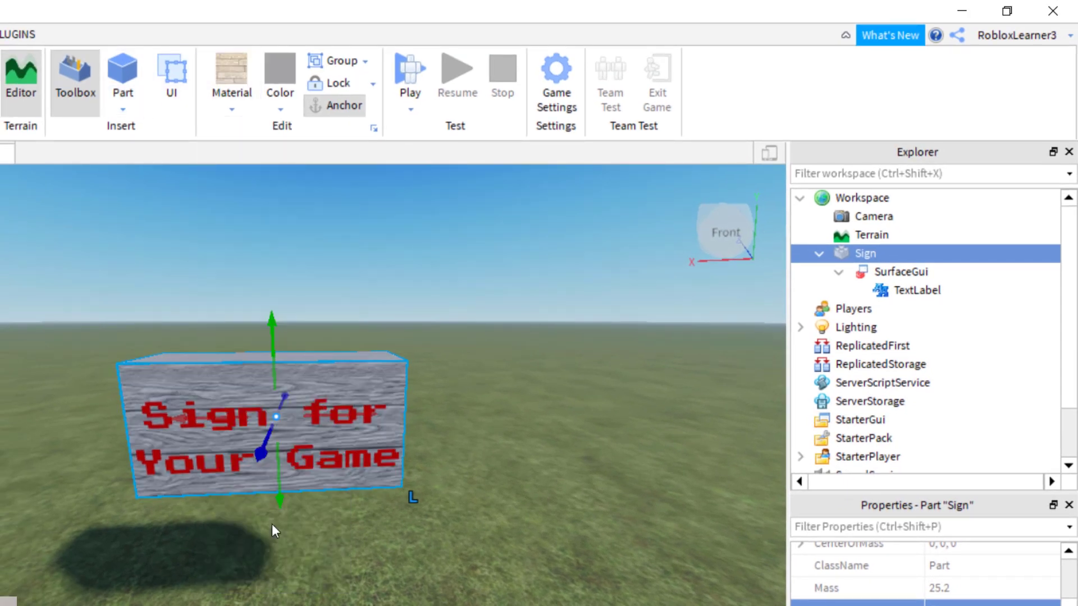
pyautogui.click(279, 76)
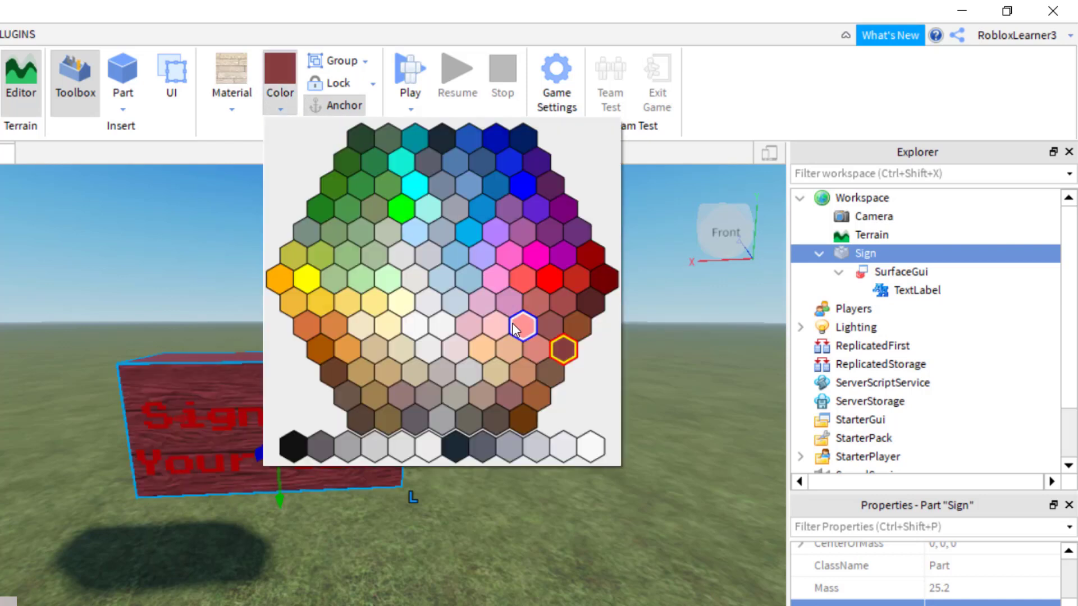
pyautogui.click(563, 347)
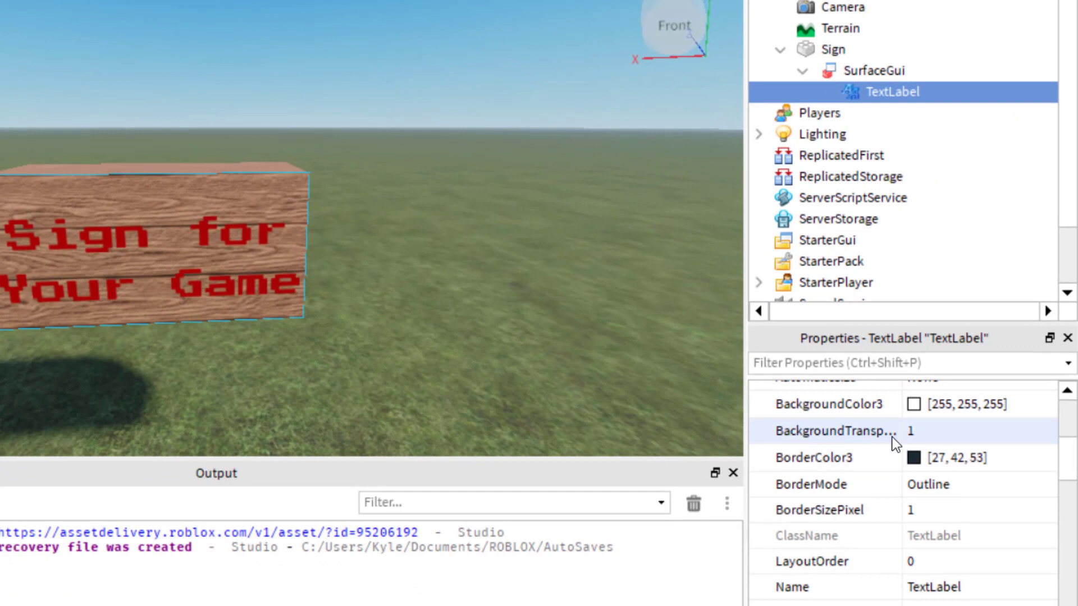
pyautogui.scroll(-3)
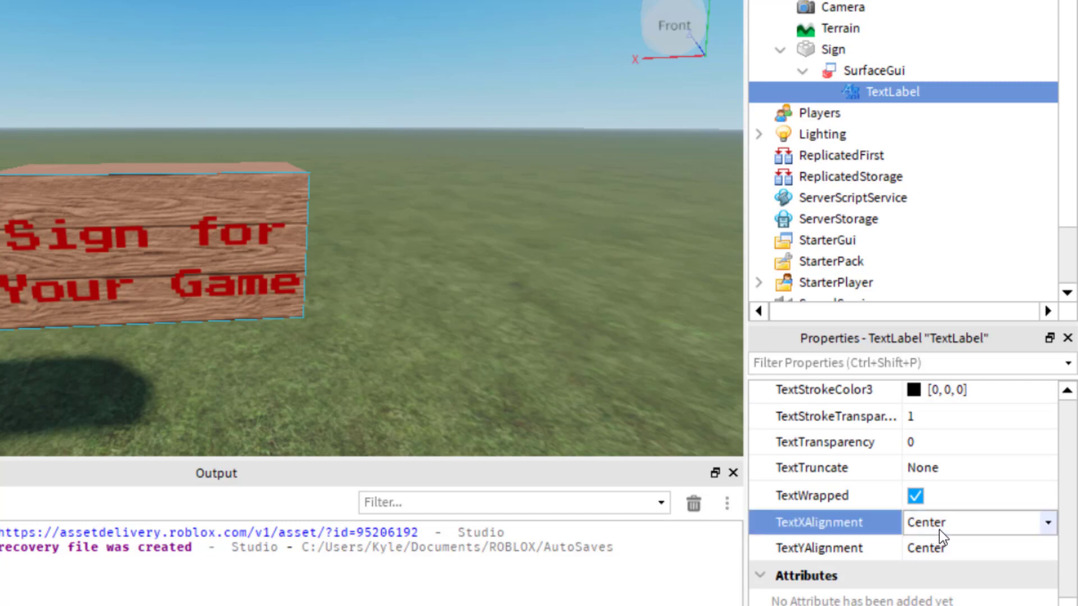
pyautogui.moveTo(965, 529)
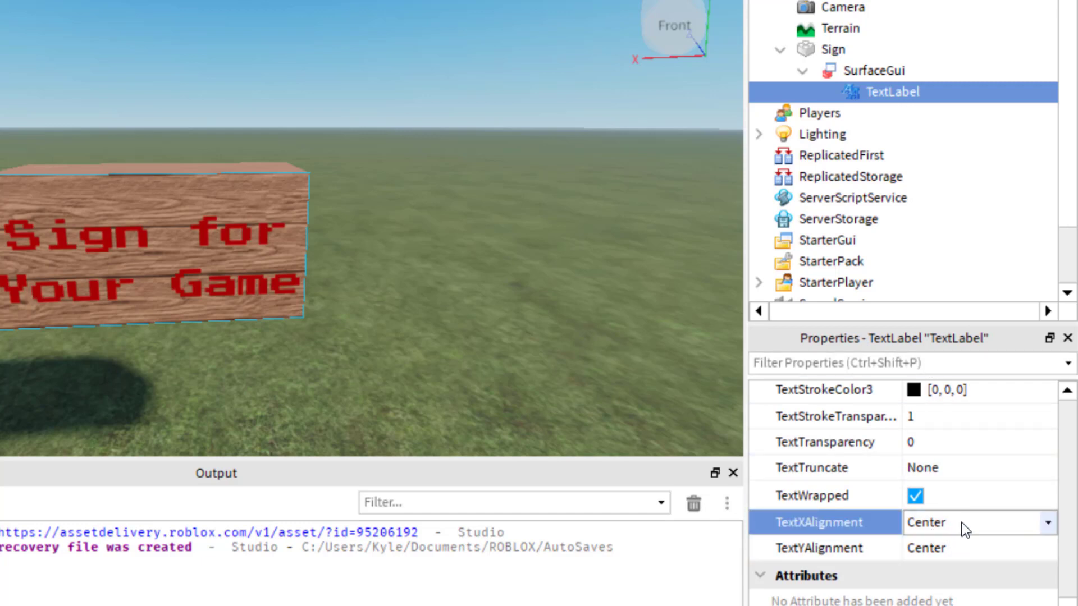
pyautogui.click(976, 523)
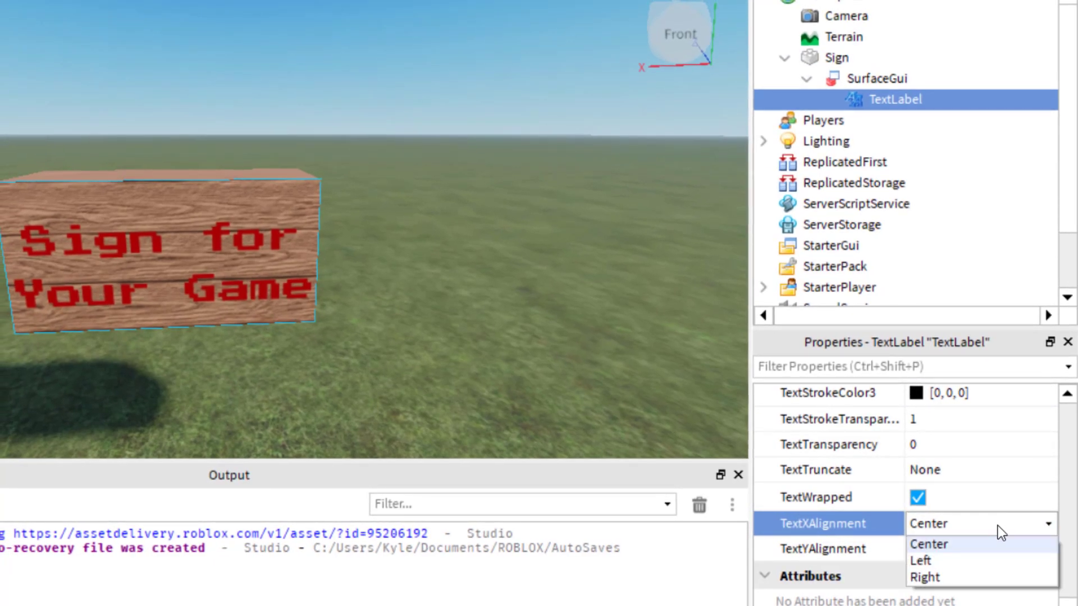
pyautogui.click(920, 560)
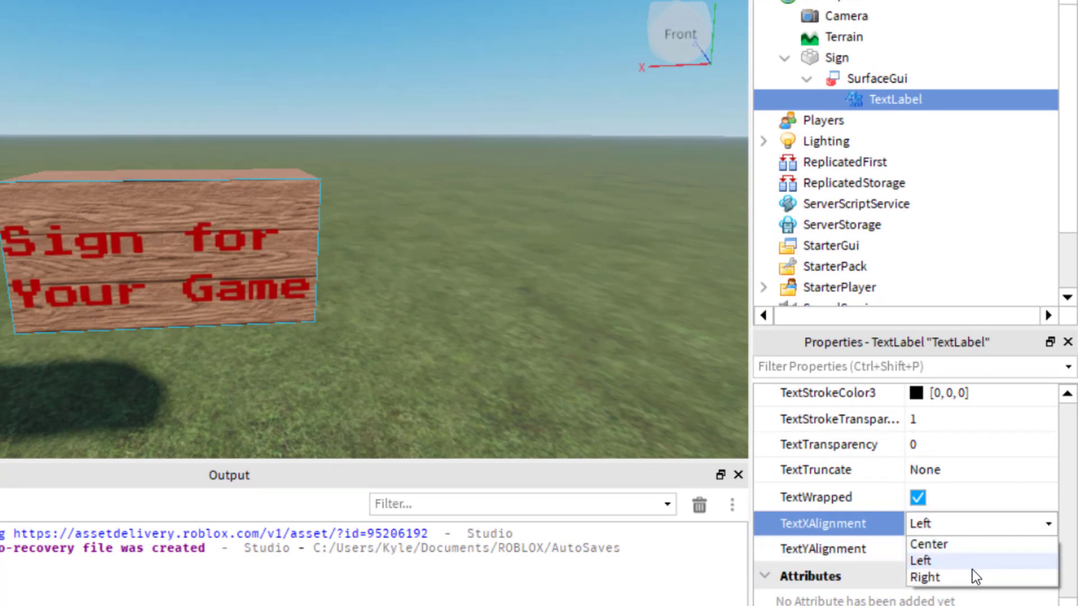
pyautogui.click(929, 544)
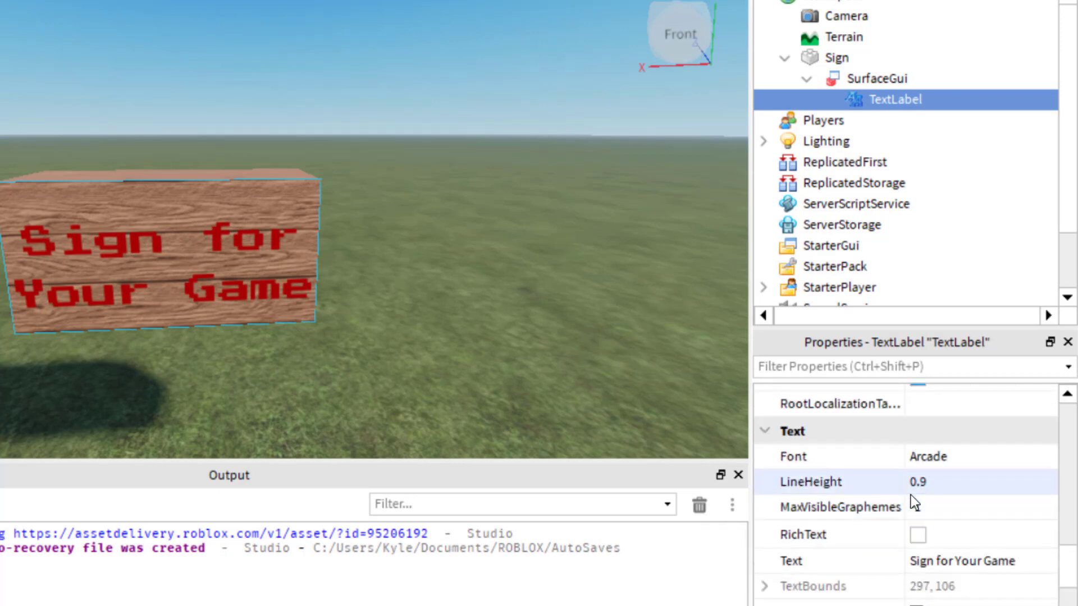
pyautogui.scroll(-3)
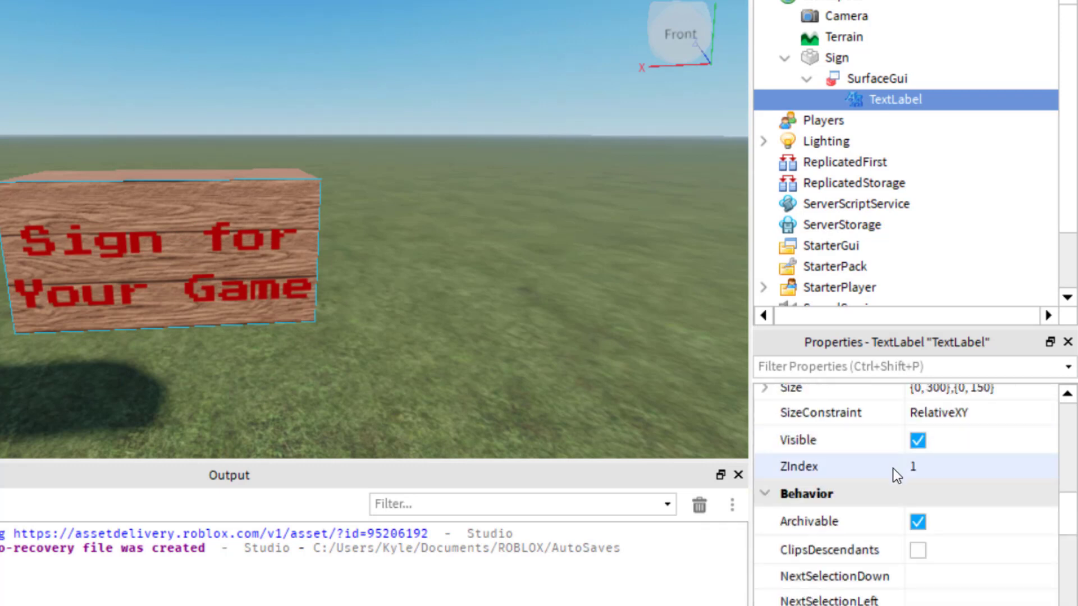